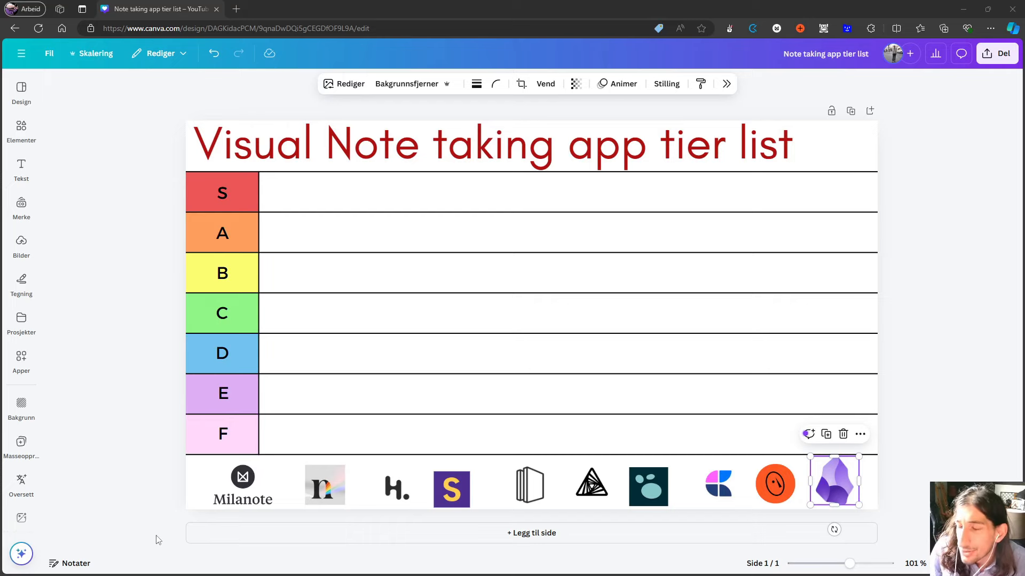
{"action": "mouse_move", "coordinate": [172, 524]}
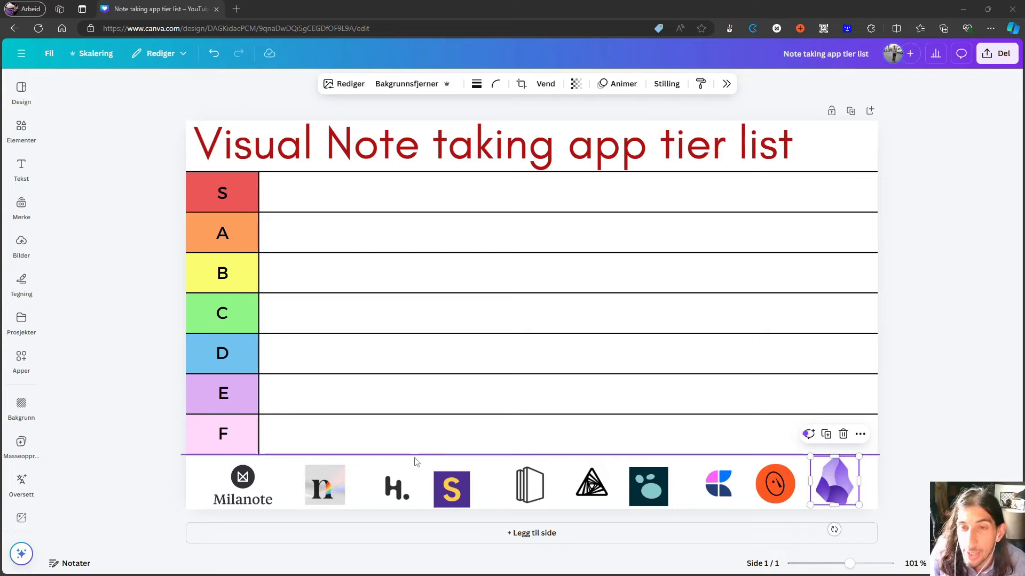
{"action": "mouse_move", "coordinate": [719, 465]}
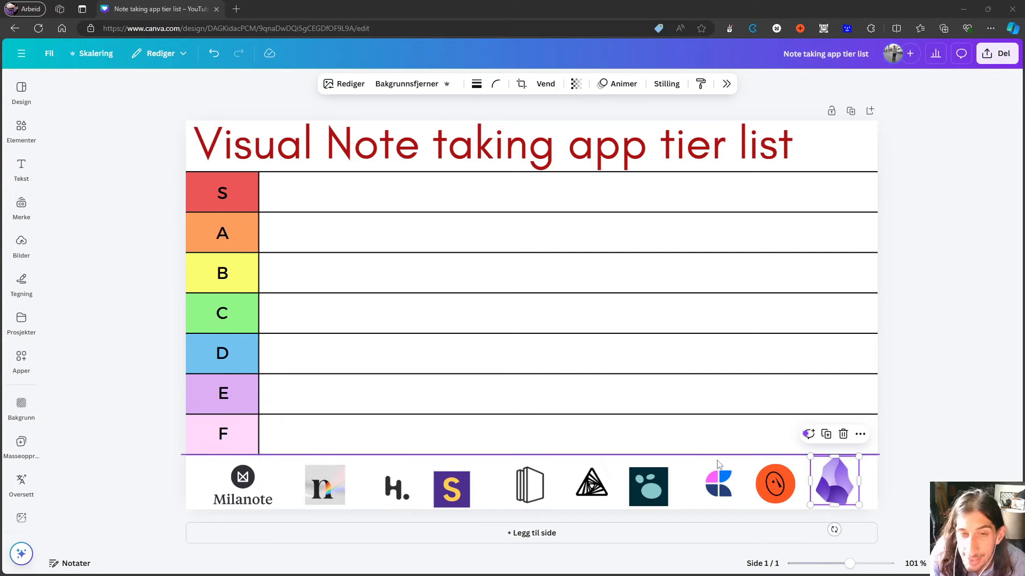
- Drag the Milanote logo from the tray into the S tier and fine-tune its spot
{"action": "left_click", "coordinate": [775, 484]}
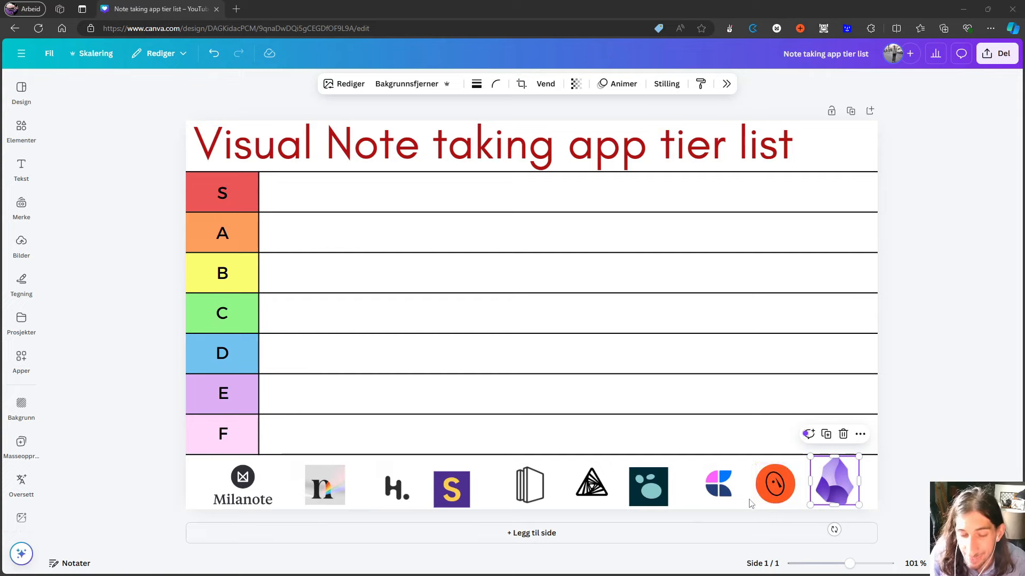
{"action": "mouse_move", "coordinate": [683, 495]}
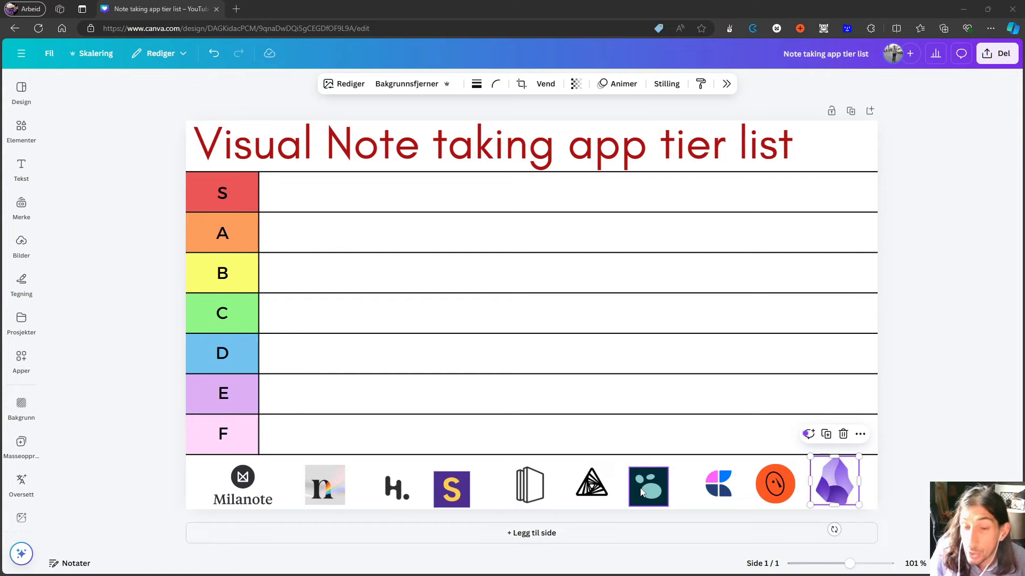
{"action": "left_click", "coordinate": [718, 485]}
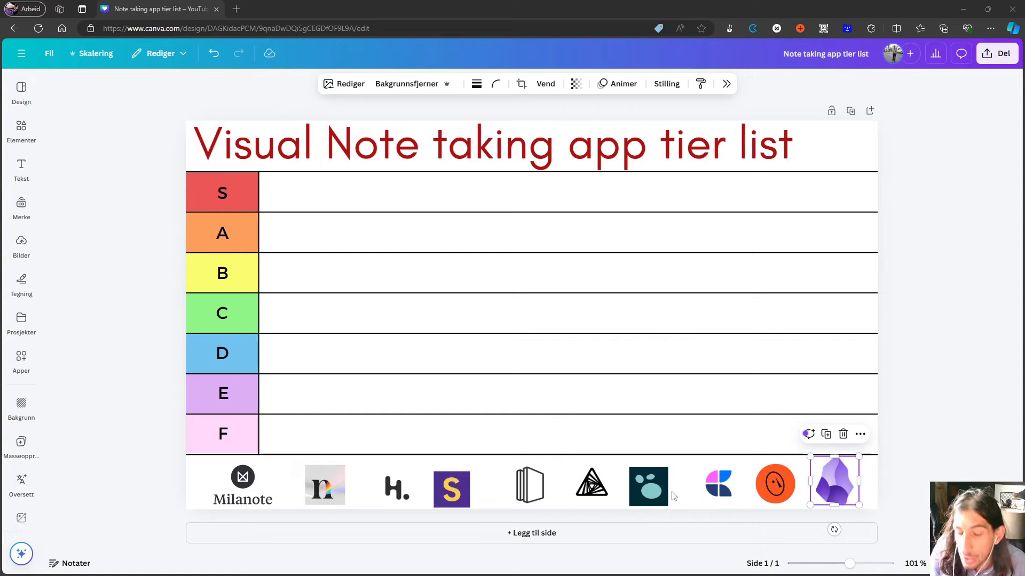
{"action": "left_click", "coordinate": [719, 485]}
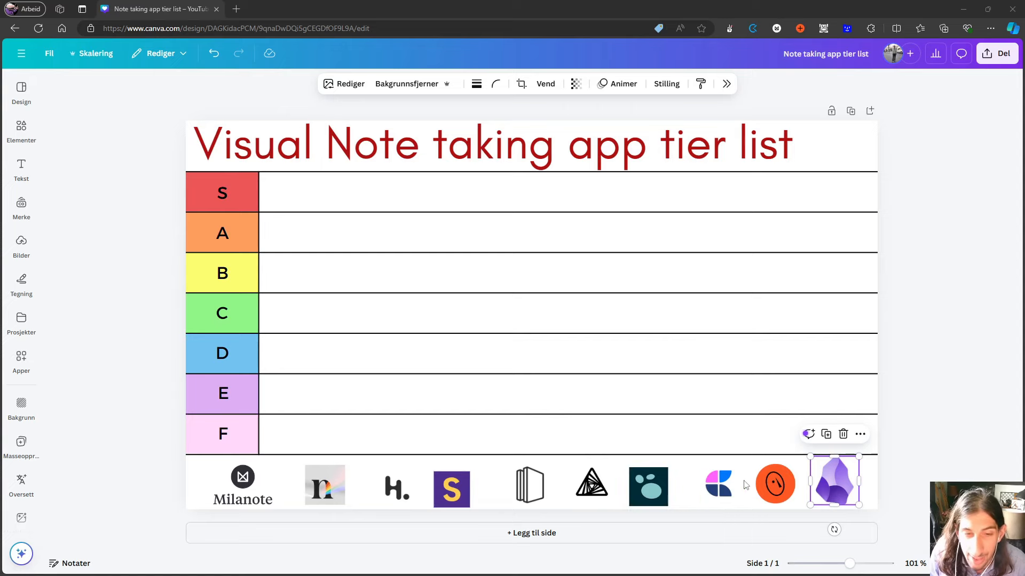
{"action": "left_click", "coordinate": [242, 485]}
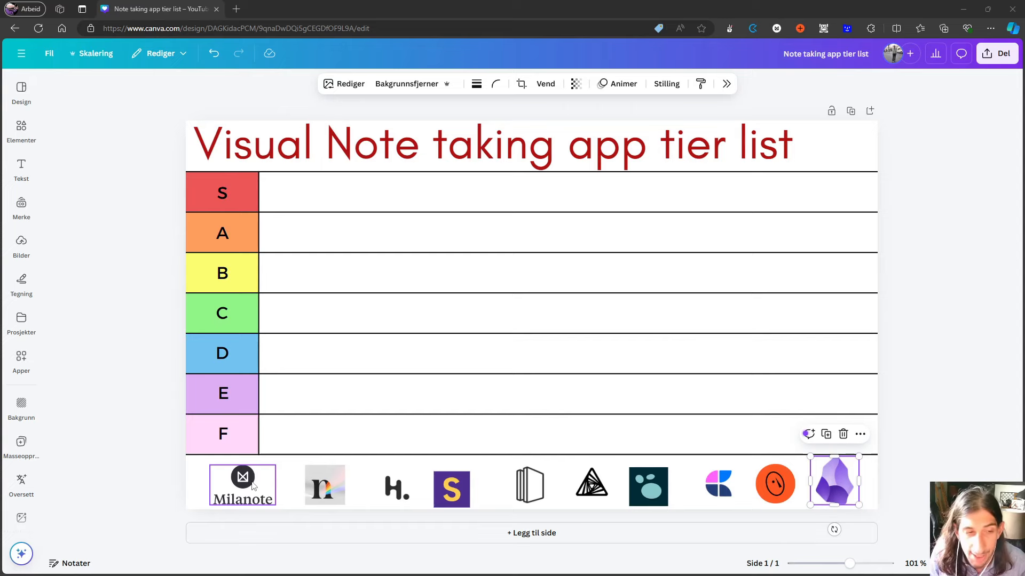
{"action": "left_click_drag", "start_coordinate": [243, 485], "coordinate": [344, 171]}
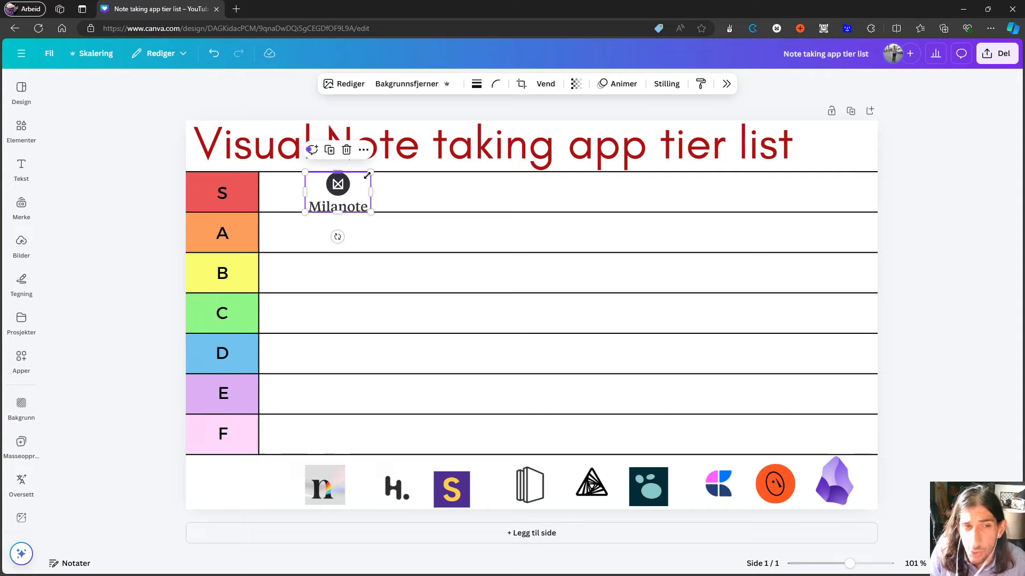
{"action": "left_click_drag", "start_coordinate": [338, 193], "coordinate": [339, 192]}
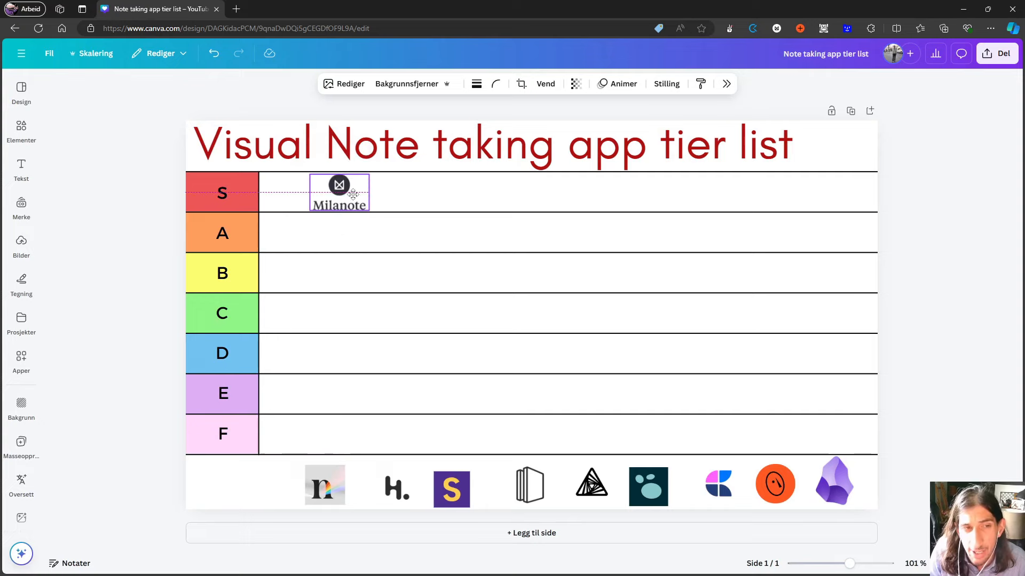
{"action": "left_click", "coordinate": [338, 192]}
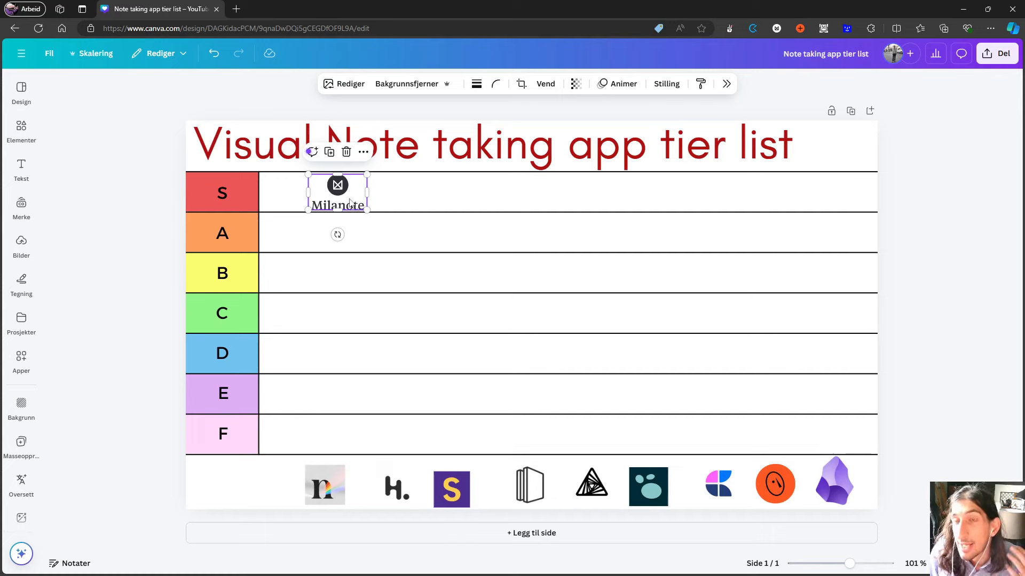
{"action": "mouse_move", "coordinate": [348, 232]}
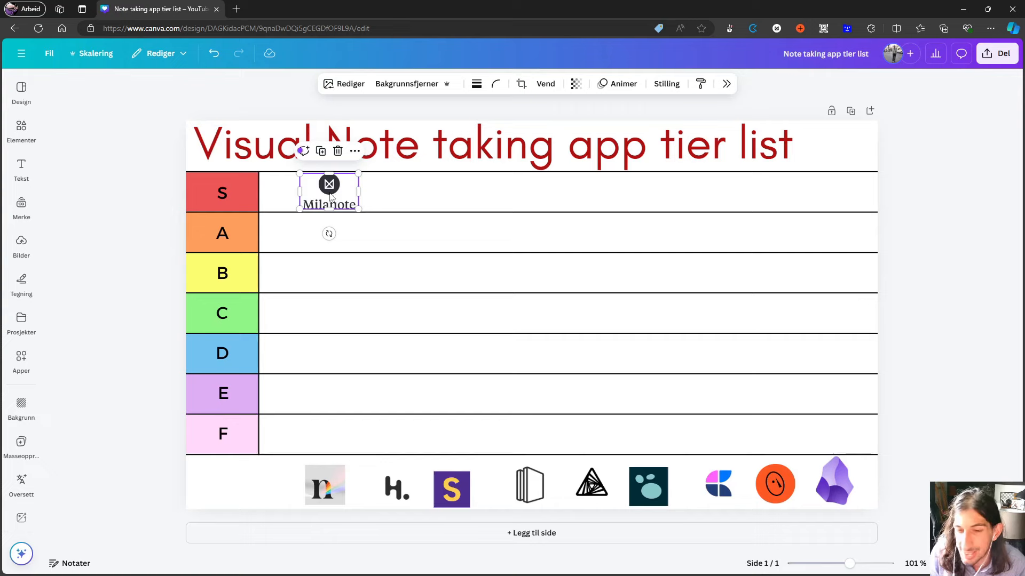
{"action": "mouse_move", "coordinate": [347, 201]}
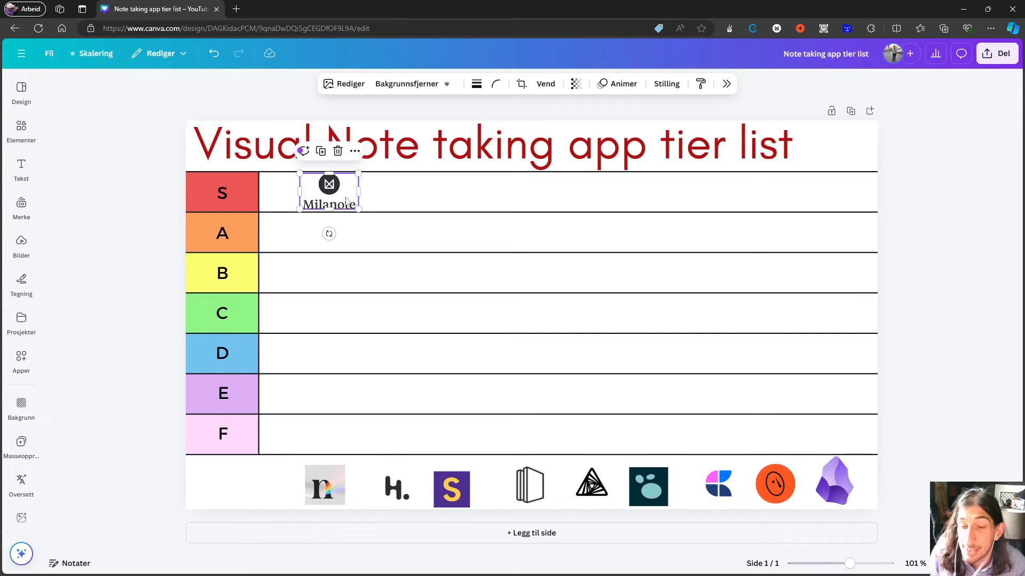
{"action": "left_click", "coordinate": [835, 483]}
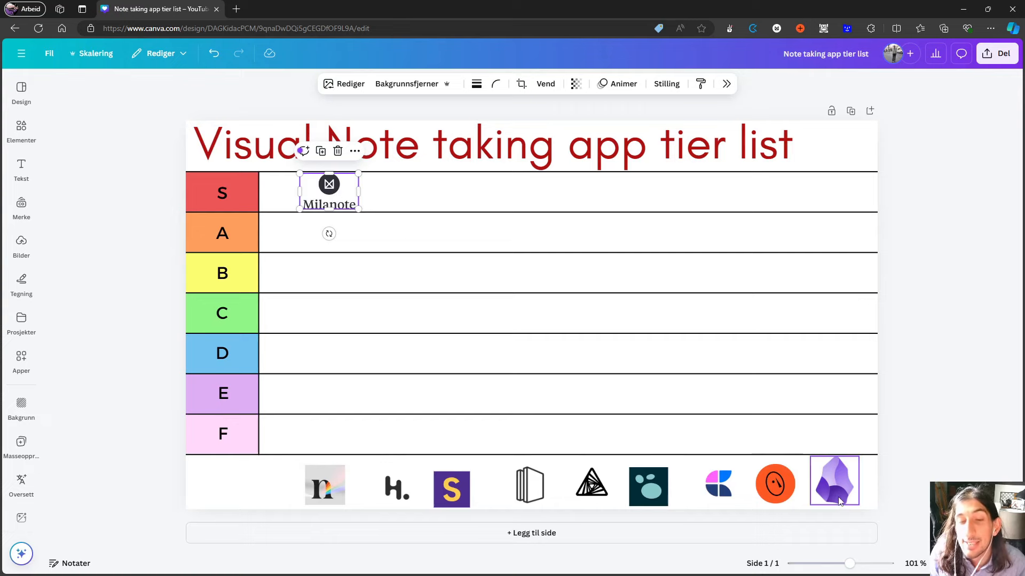
- Drag the purple crystal logo onto the tiers, shrink it slightly, and try rows S and B
{"action": "left_click_drag", "start_coordinate": [835, 480], "coordinate": [374, 317]}
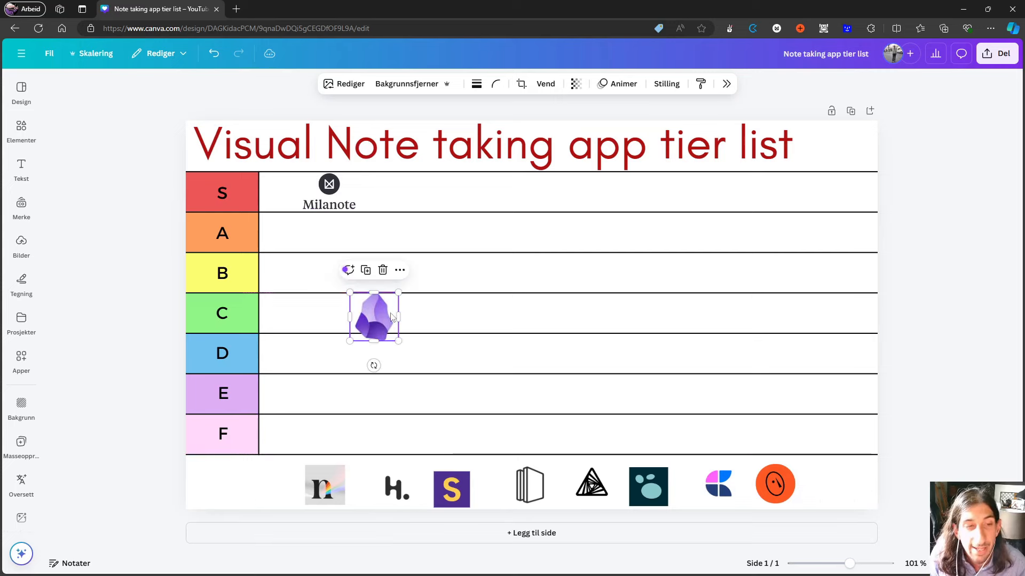
{"action": "left_click_drag", "start_coordinate": [373, 317], "coordinate": [369, 321]}
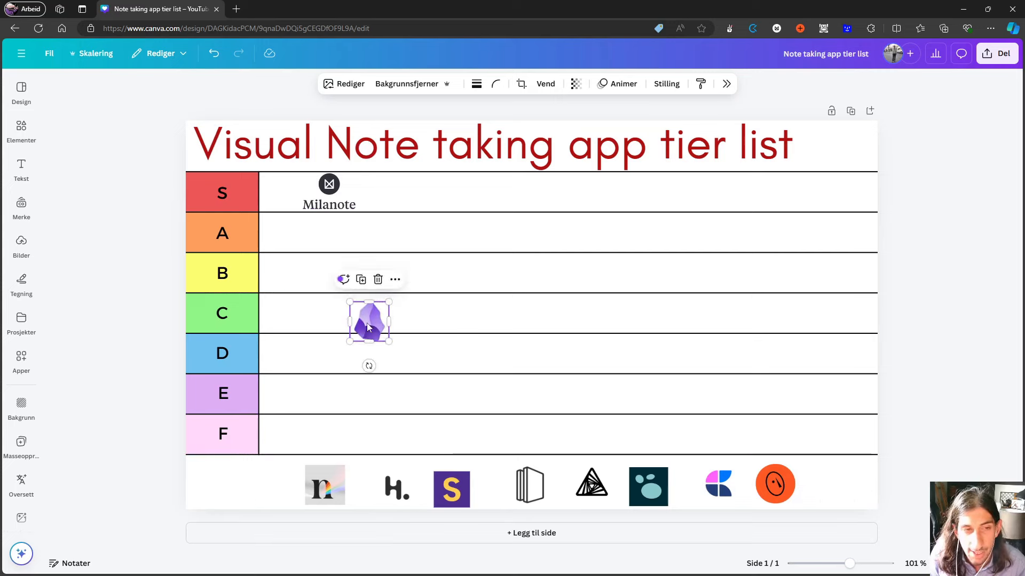
{"action": "left_click_drag", "start_coordinate": [369, 321], "coordinate": [443, 192]}
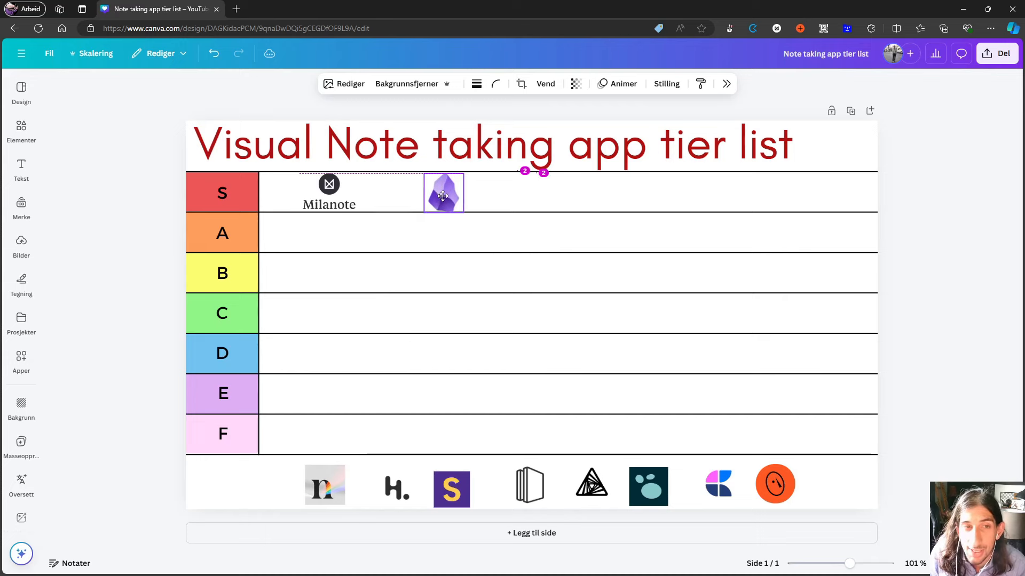
{"action": "left_click_drag", "start_coordinate": [443, 192], "coordinate": [450, 193]}
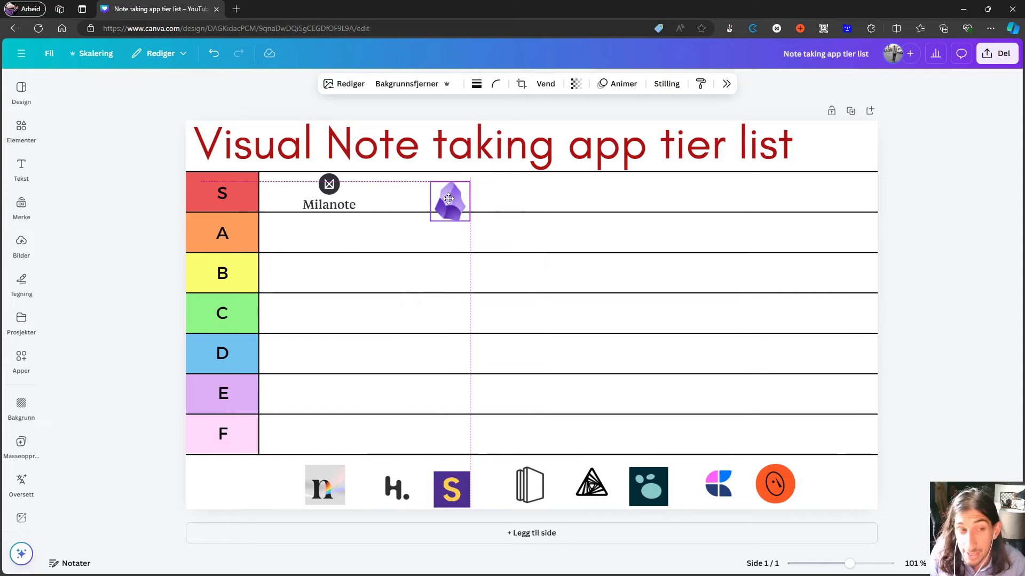
{"action": "left_click_drag", "start_coordinate": [448, 200], "coordinate": [433, 253]}
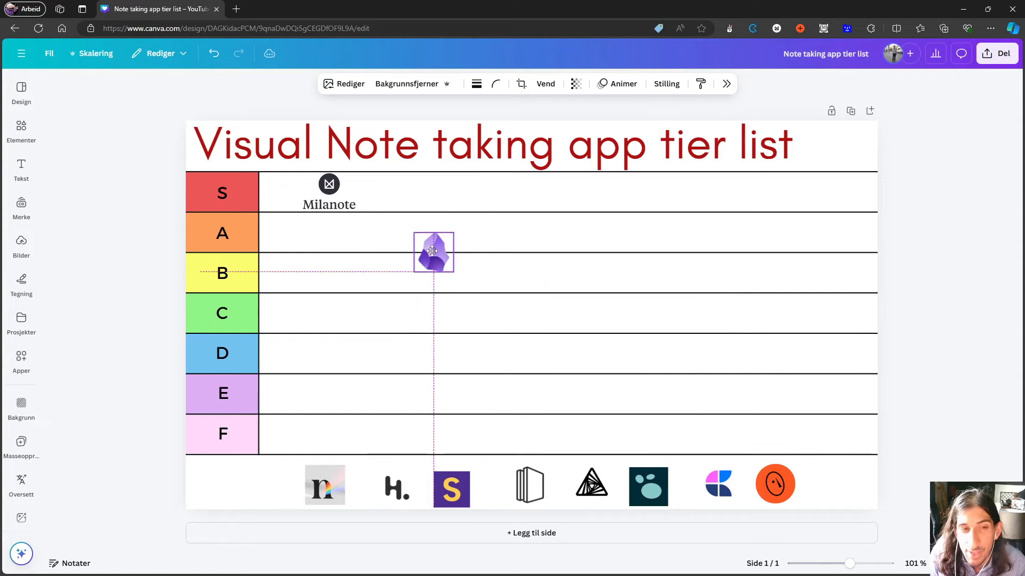
{"action": "left_click_drag", "start_coordinate": [433, 251], "coordinate": [449, 262]}
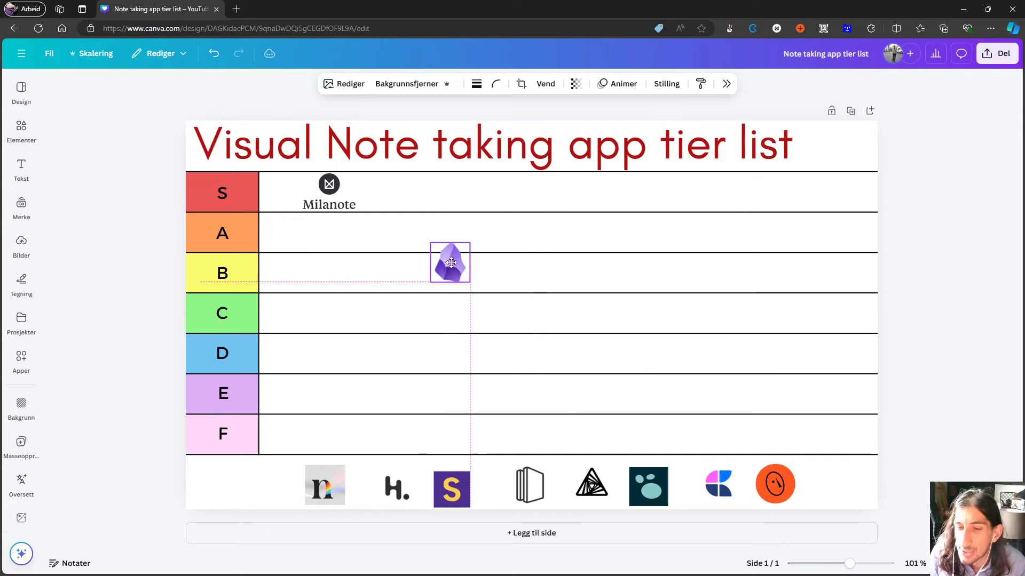
{"action": "left_click_drag", "start_coordinate": [449, 262], "coordinate": [431, 274]}
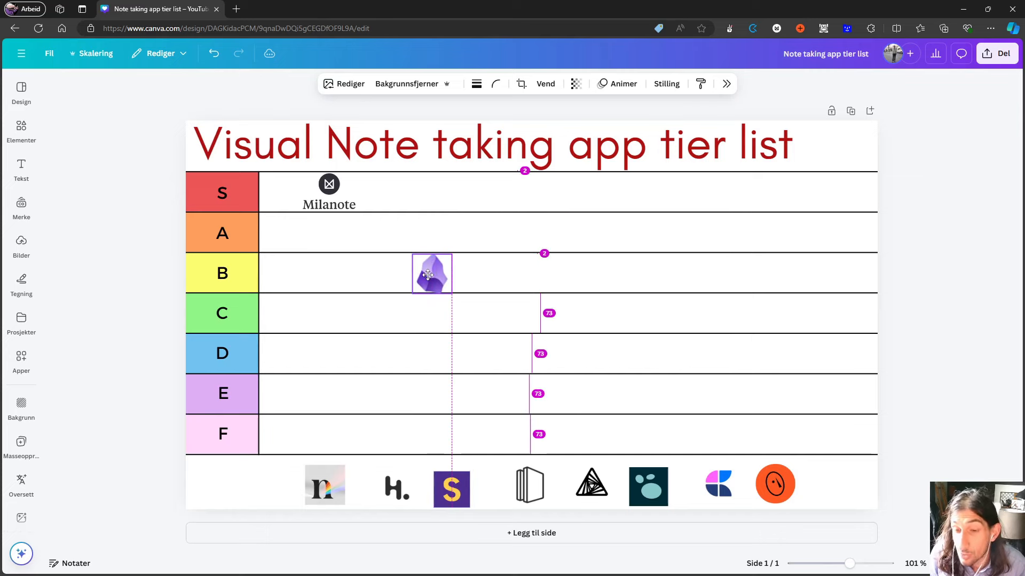
{"action": "left_click_drag", "start_coordinate": [431, 274], "coordinate": [393, 273]}
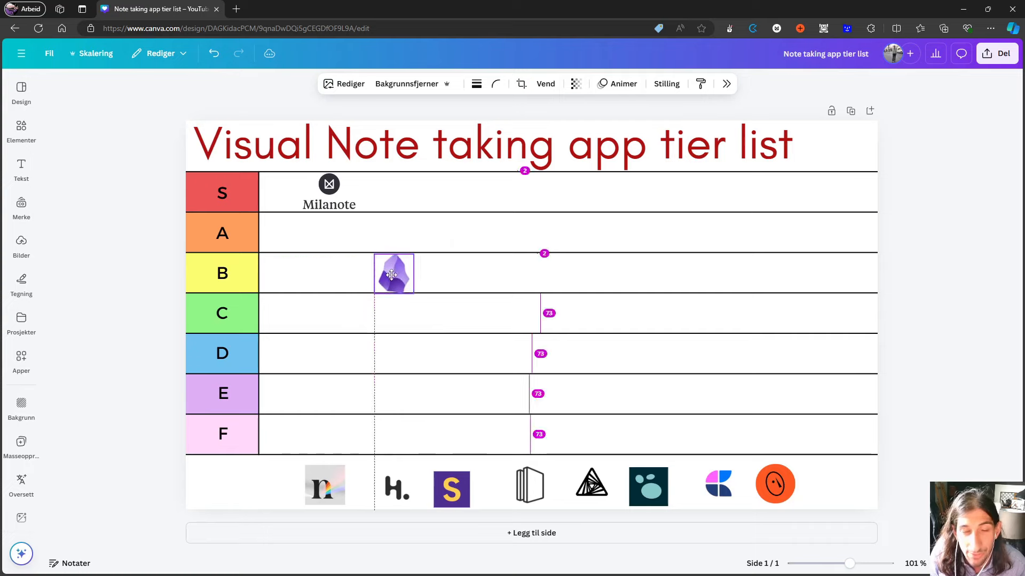
{"action": "left_click_drag", "start_coordinate": [394, 273], "coordinate": [413, 277]}
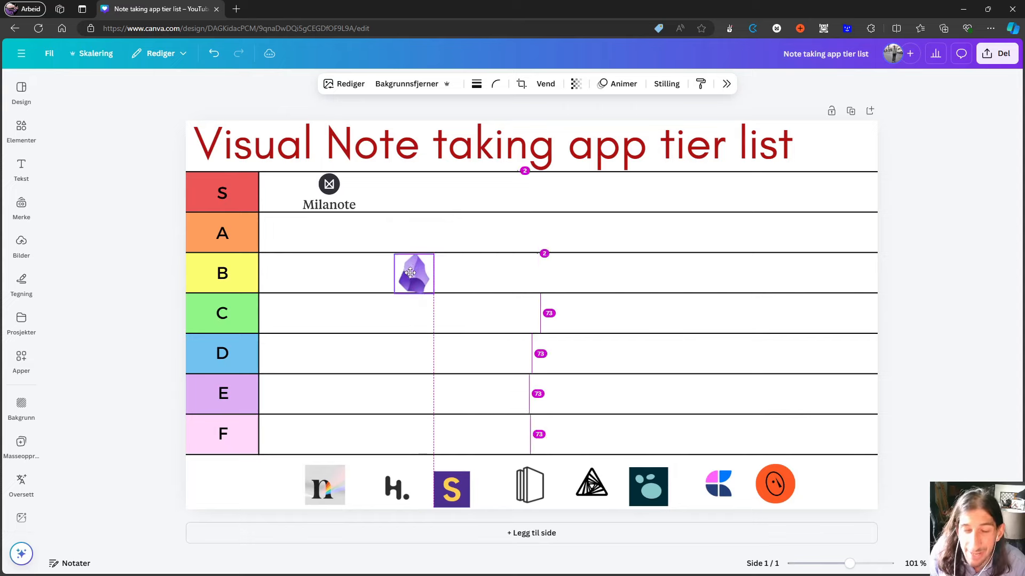
- Shift the purple crystal logo along row B, then drop it at the left of row C
{"action": "left_click_drag", "start_coordinate": [413, 273], "coordinate": [420, 271]}
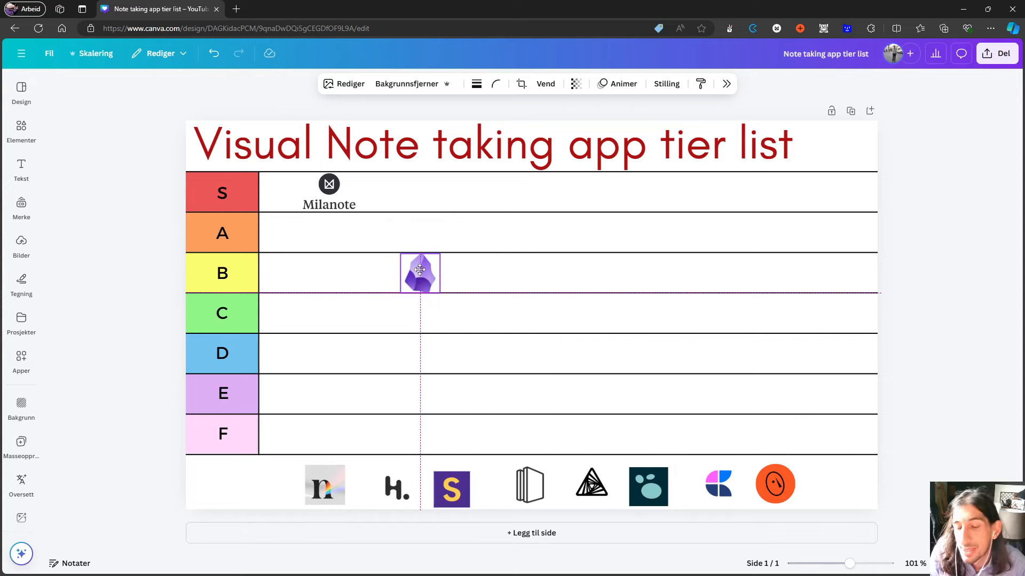
{"action": "left_click_drag", "start_coordinate": [420, 272], "coordinate": [431, 270]}
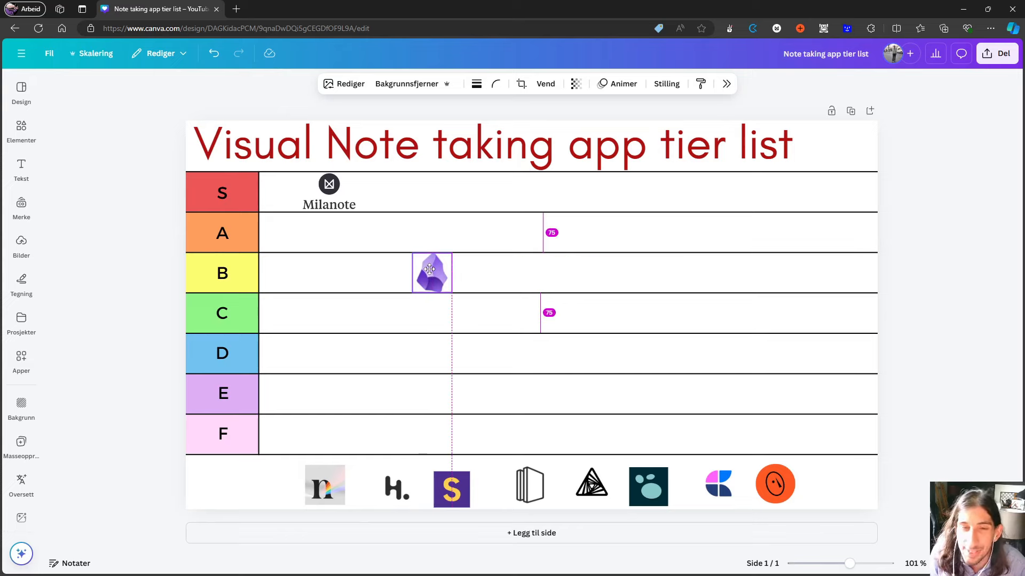
{"action": "left_click_drag", "start_coordinate": [431, 273], "coordinate": [385, 272]}
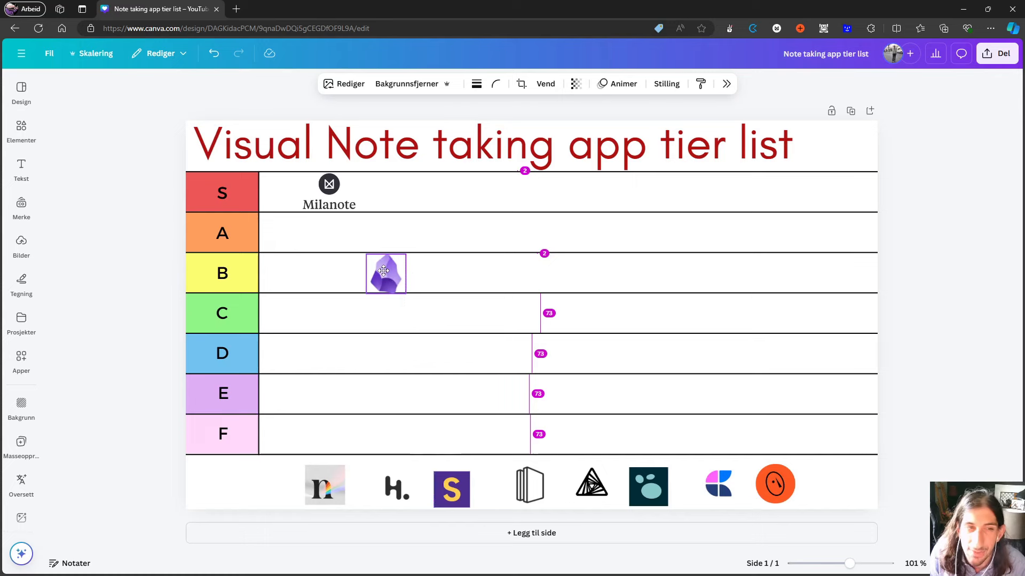
{"action": "left_click_drag", "start_coordinate": [385, 273], "coordinate": [368, 271]}
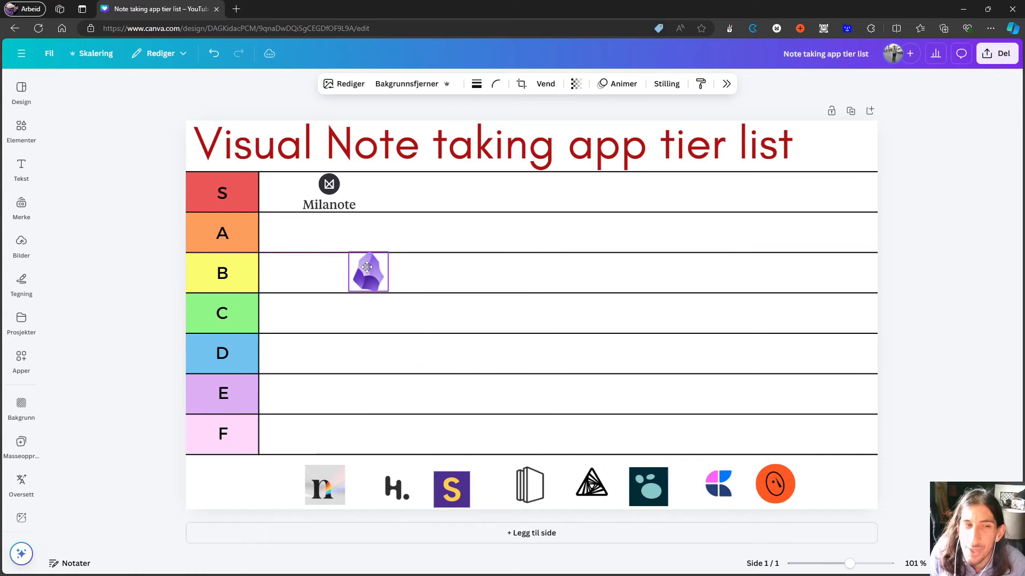
{"action": "left_click_drag", "start_coordinate": [367, 271], "coordinate": [358, 271]}
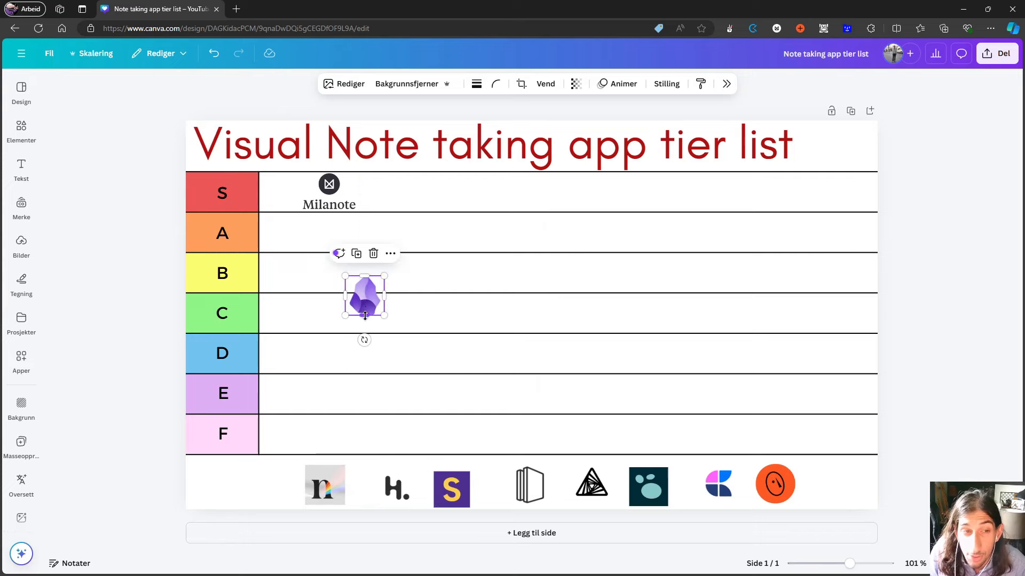
{"action": "left_click_drag", "start_coordinate": [365, 297], "coordinate": [358, 316]}
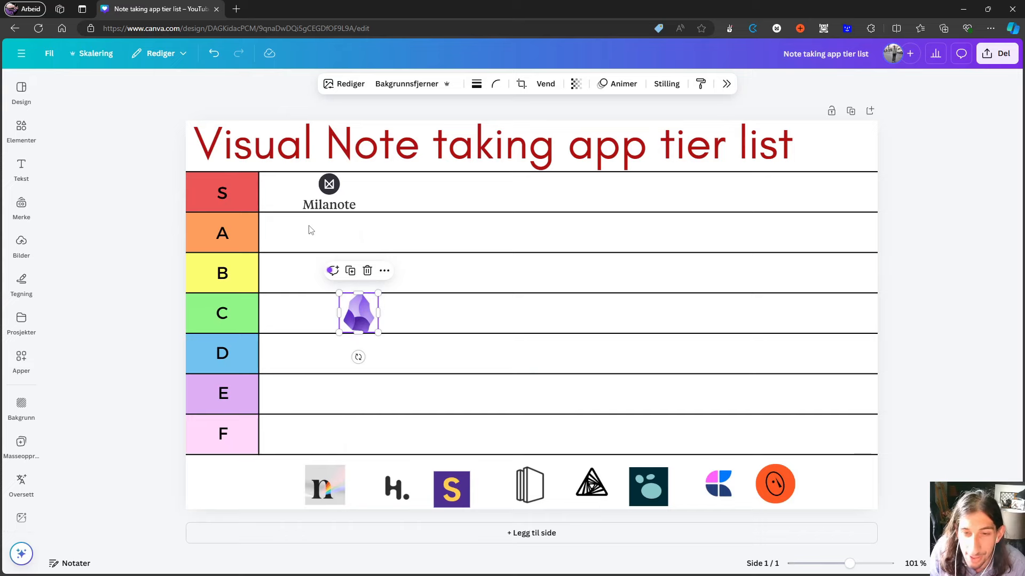
{"action": "mouse_move", "coordinate": [431, 196]}
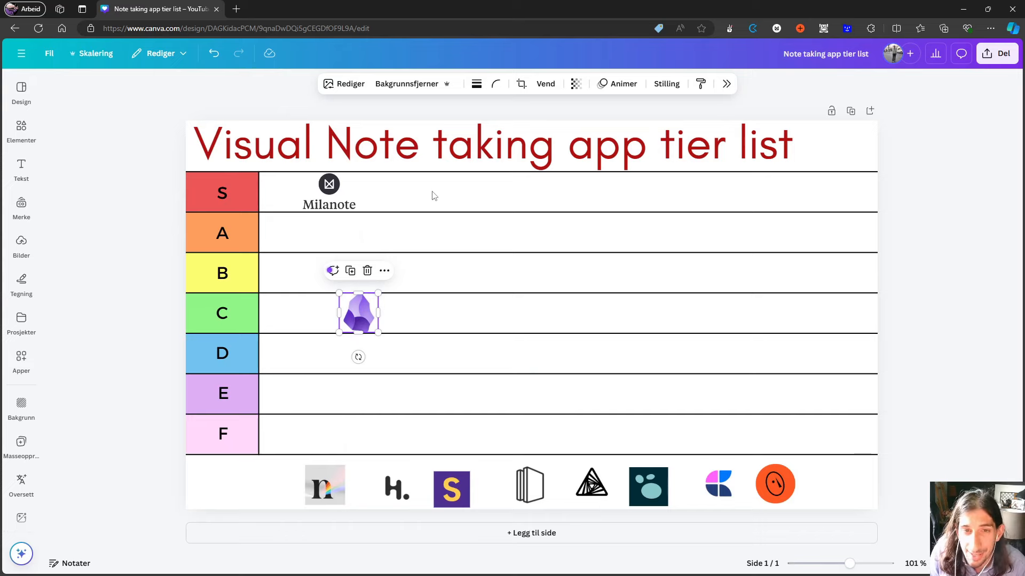
{"action": "mouse_move", "coordinate": [253, 315]}
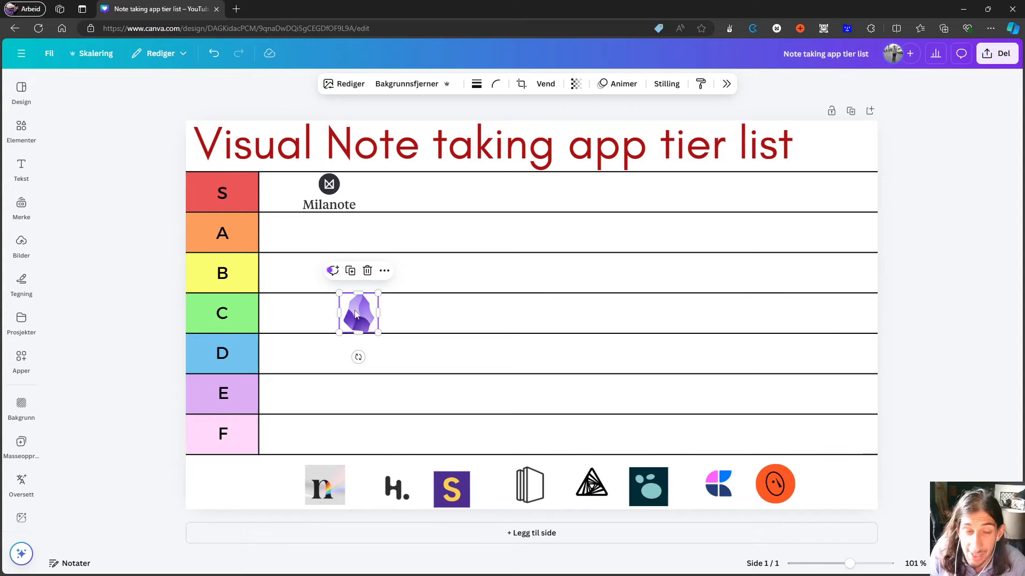
{"action": "left_click_drag", "start_coordinate": [358, 314], "coordinate": [329, 312]}
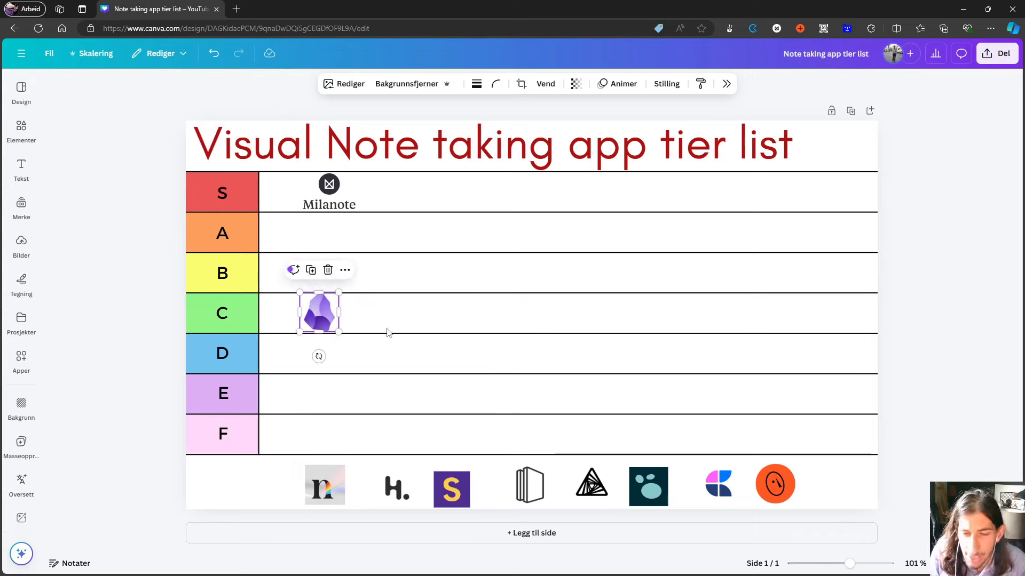
- Drag the pink-and-navy K logo from the tray into row C beside the purple crystal logo
{"action": "left_click_drag", "start_coordinate": [716, 483], "coordinate": [661, 428]}
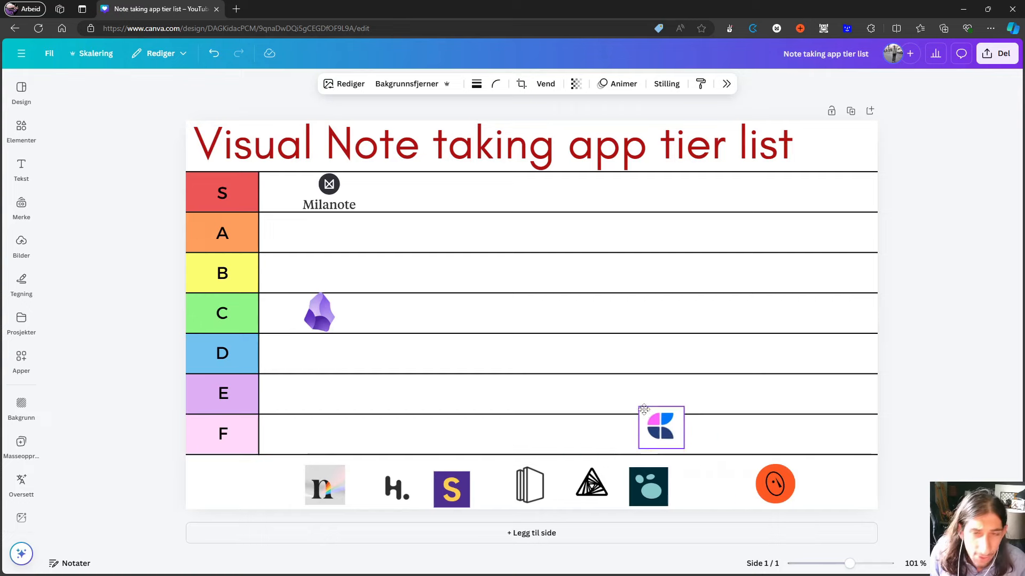
{"action": "left_click_drag", "start_coordinate": [660, 428], "coordinate": [358, 353]}
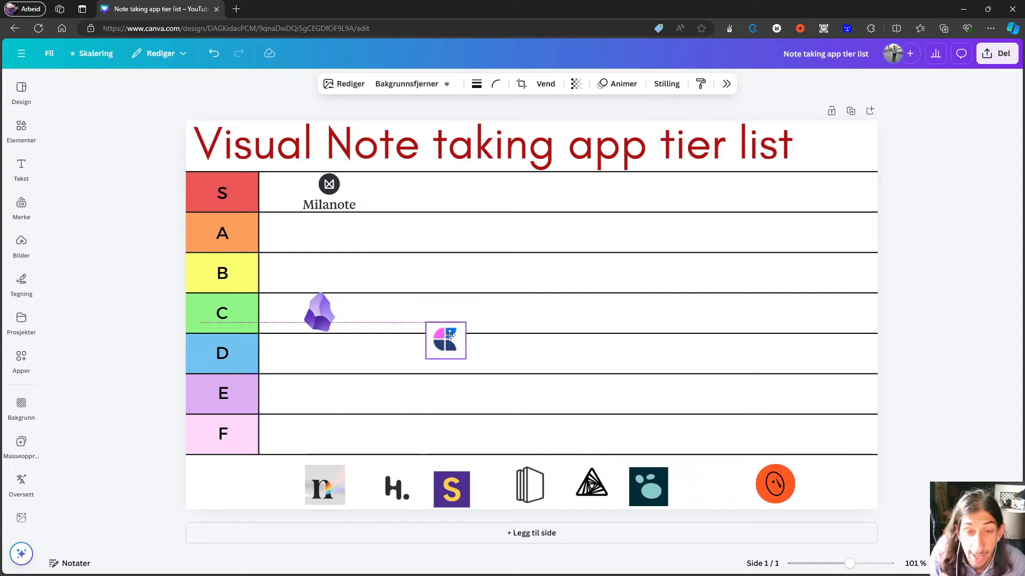
{"action": "left_click_drag", "start_coordinate": [445, 340], "coordinate": [463, 363]}
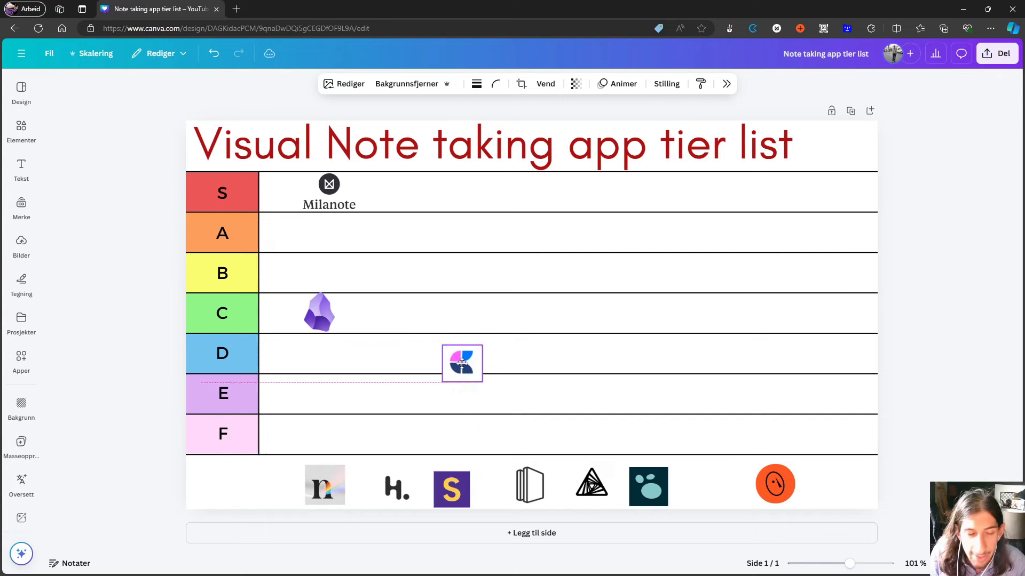
{"action": "left_click_drag", "start_coordinate": [462, 364], "coordinate": [451, 334]}
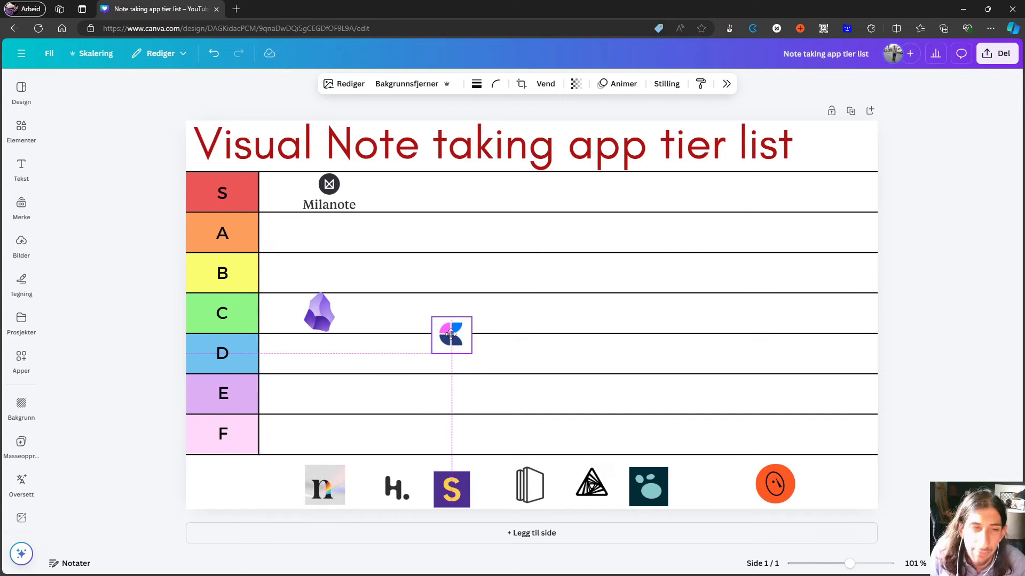
{"action": "left_click_drag", "start_coordinate": [451, 335], "coordinate": [431, 338]}
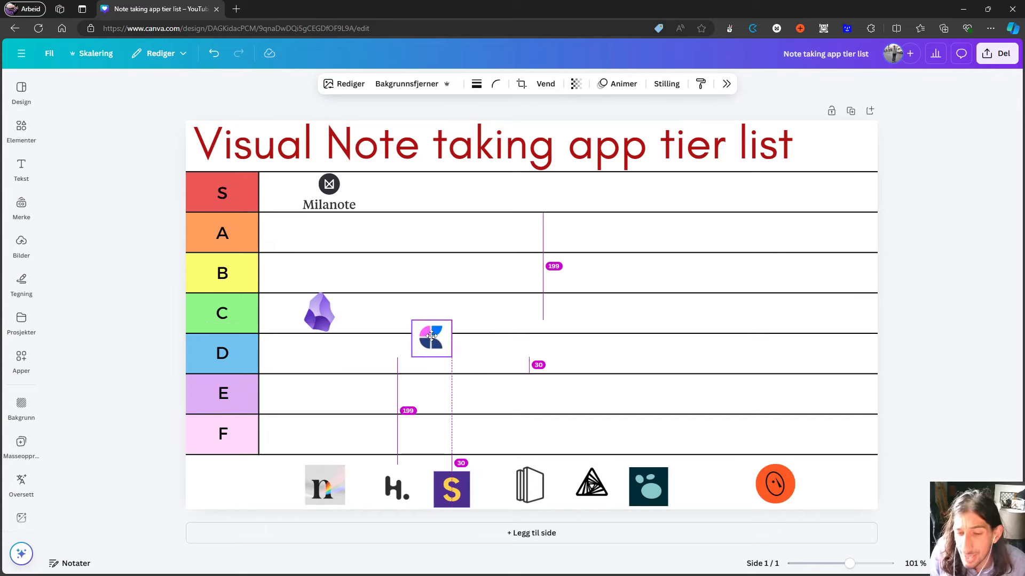
{"action": "left_click_drag", "start_coordinate": [431, 338], "coordinate": [431, 314]}
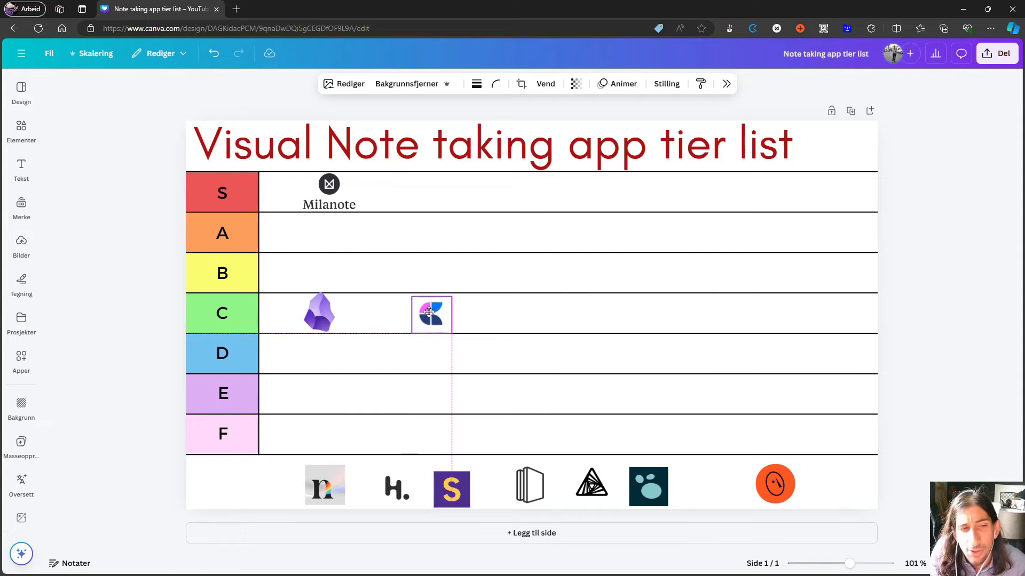
{"action": "left_click", "coordinate": [432, 313]}
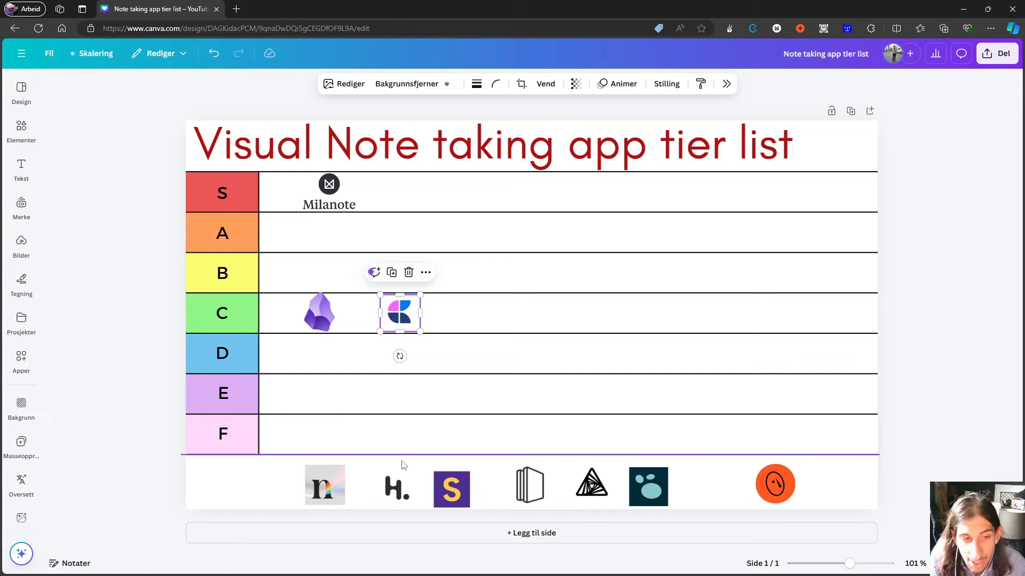
- Carry the black H. logo from the tray up through the rows into row S beside Milanote
{"action": "left_click_drag", "start_coordinate": [395, 487], "coordinate": [456, 405]}
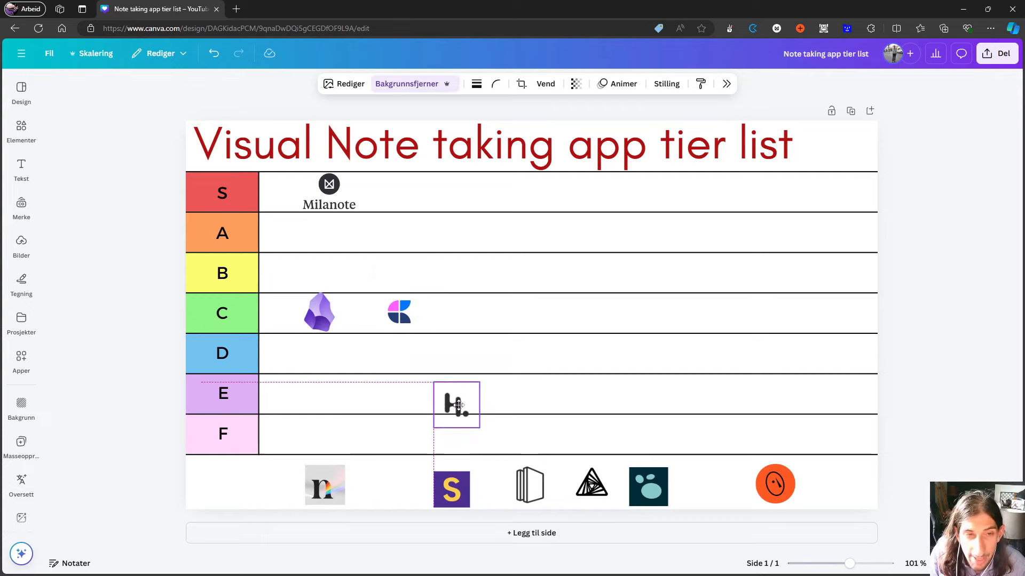
{"action": "left_click_drag", "start_coordinate": [456, 404], "coordinate": [437, 269]}
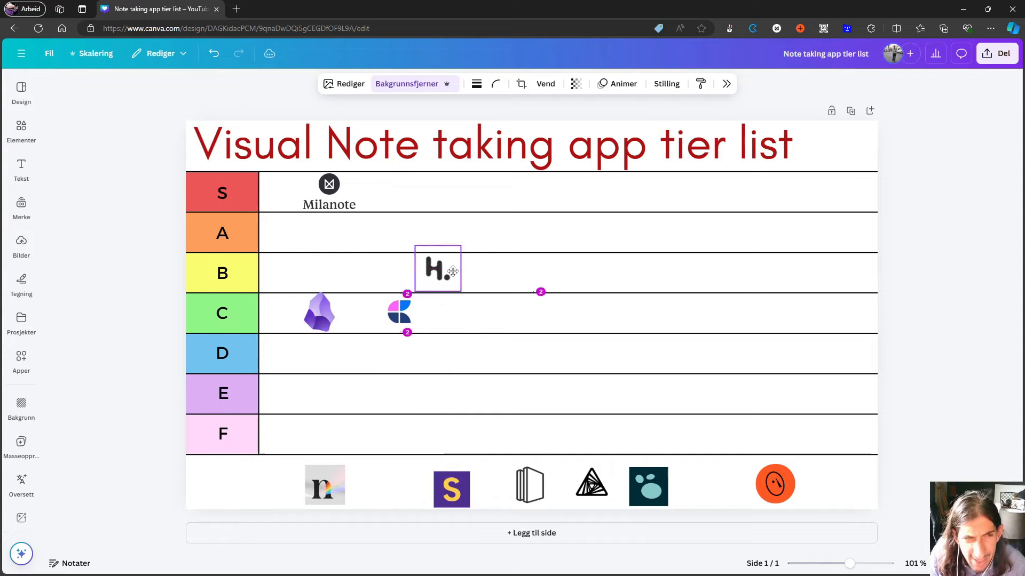
{"action": "left_click_drag", "start_coordinate": [437, 269], "coordinate": [371, 279]}
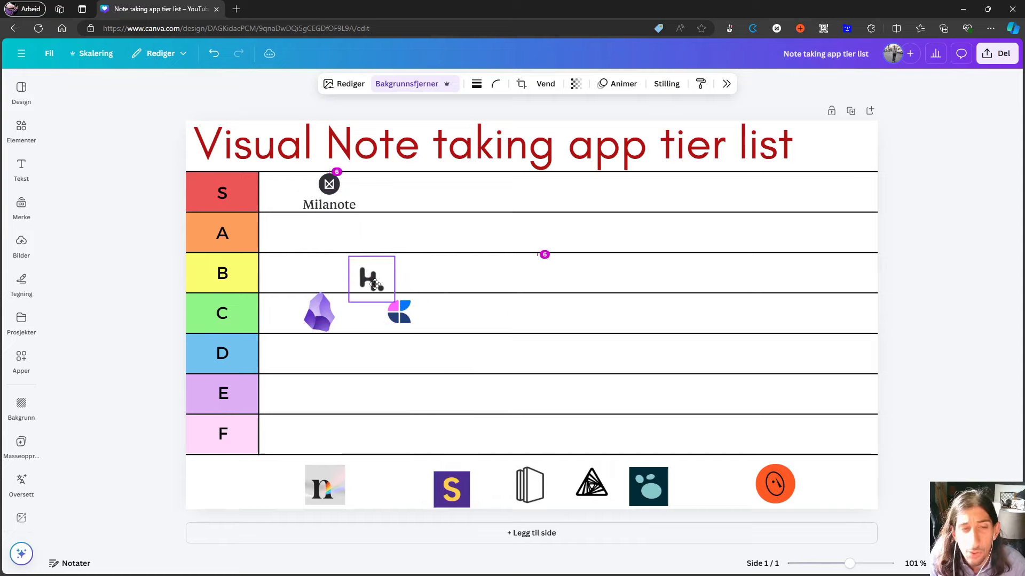
{"action": "left_click_drag", "start_coordinate": [371, 279], "coordinate": [532, 289]}
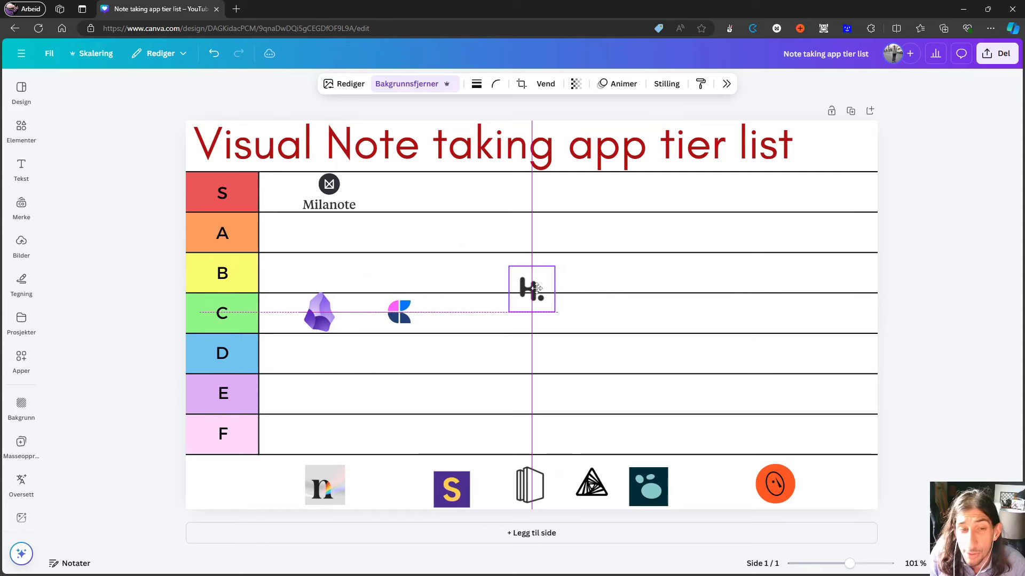
{"action": "left_click_drag", "start_coordinate": [532, 289], "coordinate": [474, 242]}
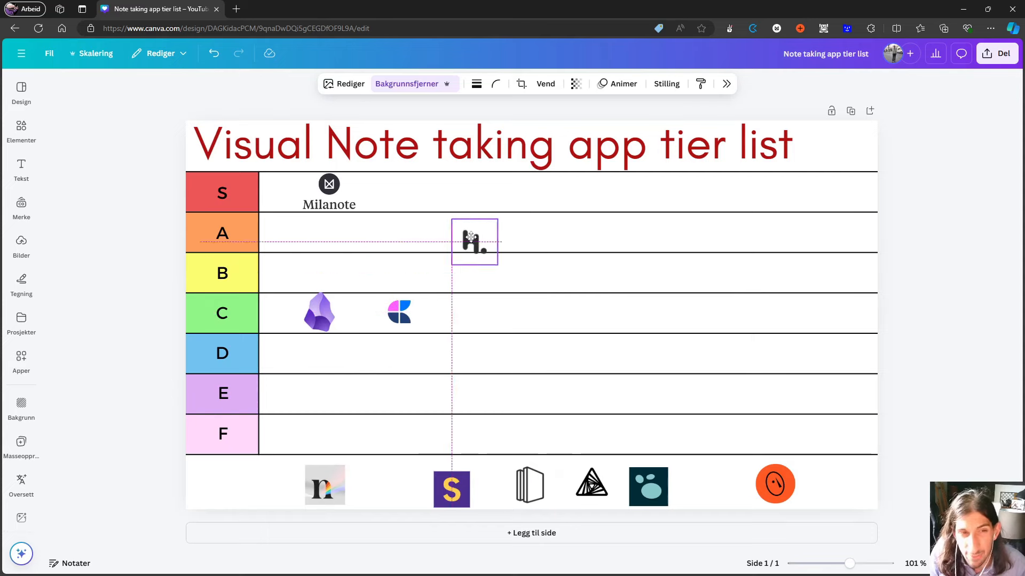
{"action": "left_click_drag", "start_coordinate": [473, 242], "coordinate": [419, 191]}
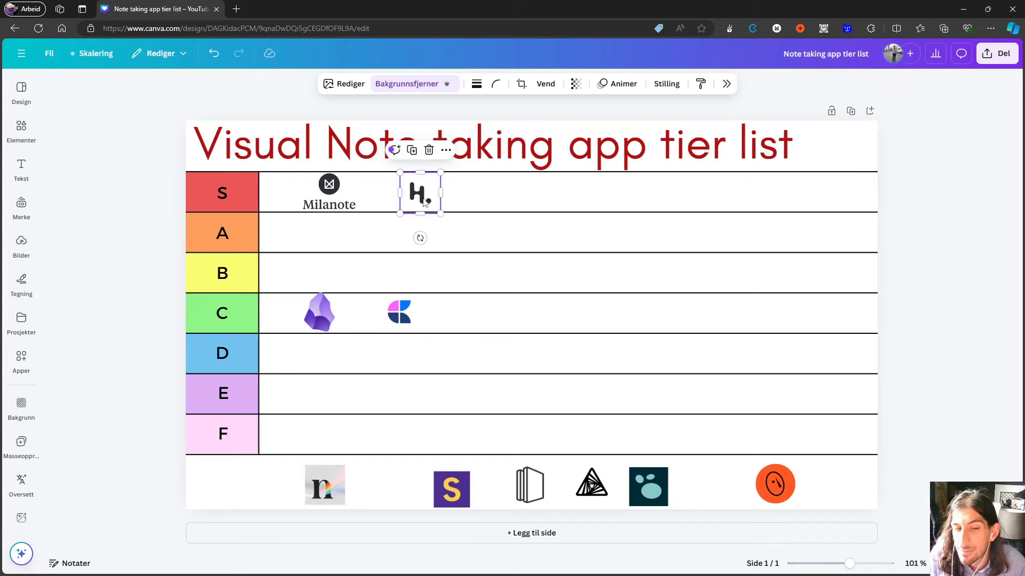
{"action": "left_click", "coordinate": [398, 312]}
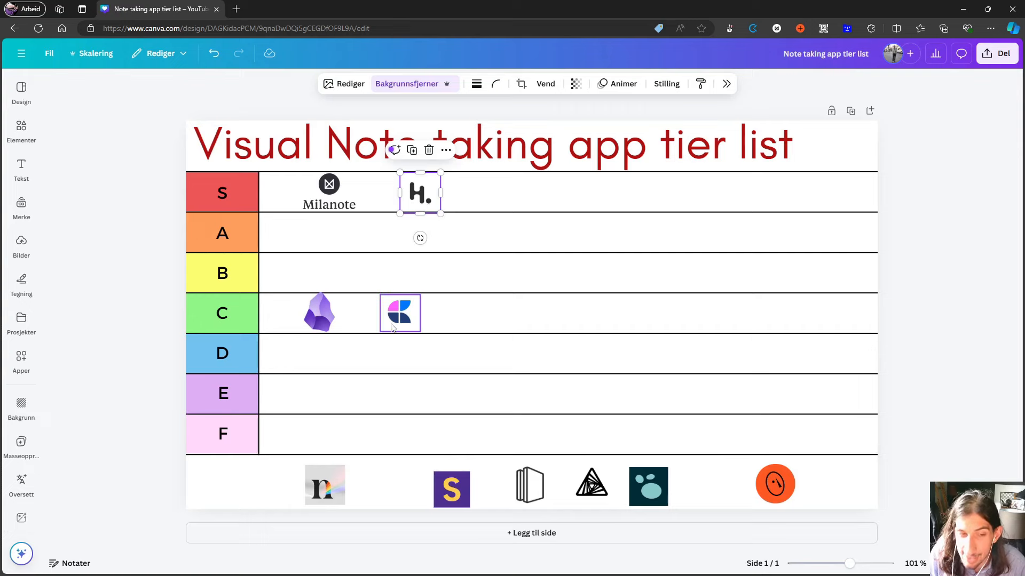
{"action": "left_click_drag", "start_coordinate": [451, 487], "coordinate": [376, 238]}
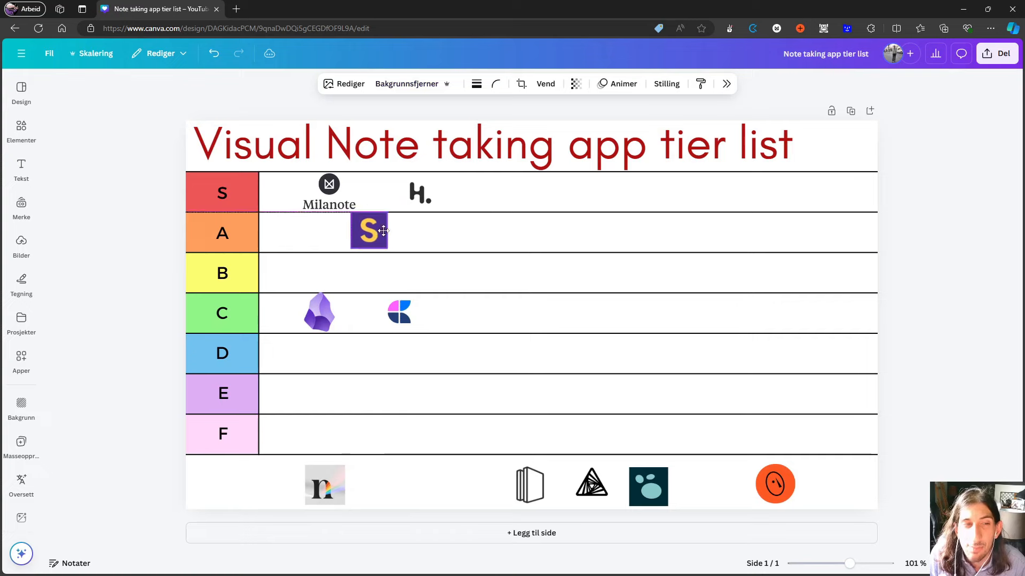
- Settle the yellow S logo at the start of row A, under Milanote
{"action": "left_click_drag", "start_coordinate": [369, 230], "coordinate": [431, 231]}
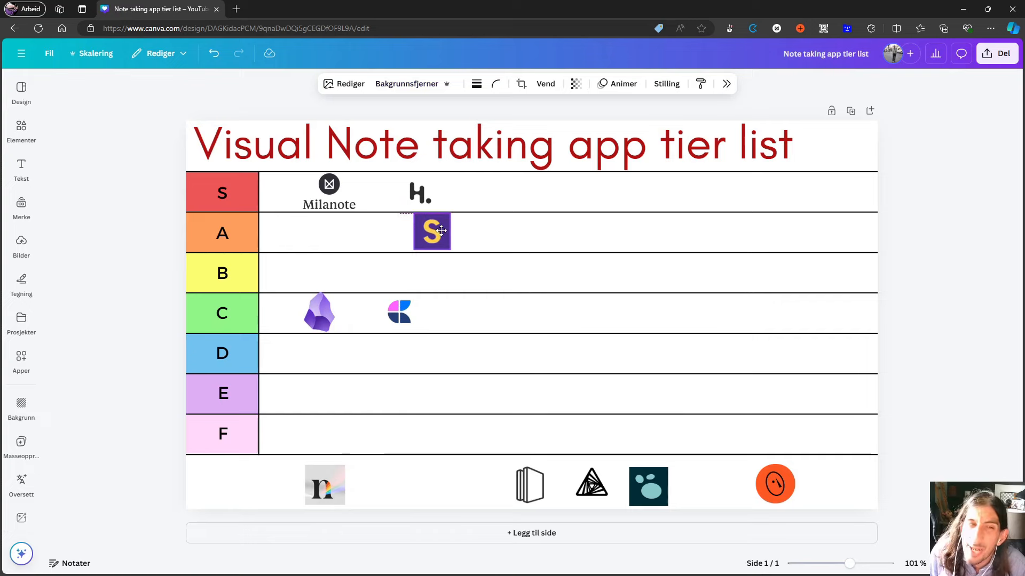
{"action": "left_click_drag", "start_coordinate": [431, 232], "coordinate": [325, 233]}
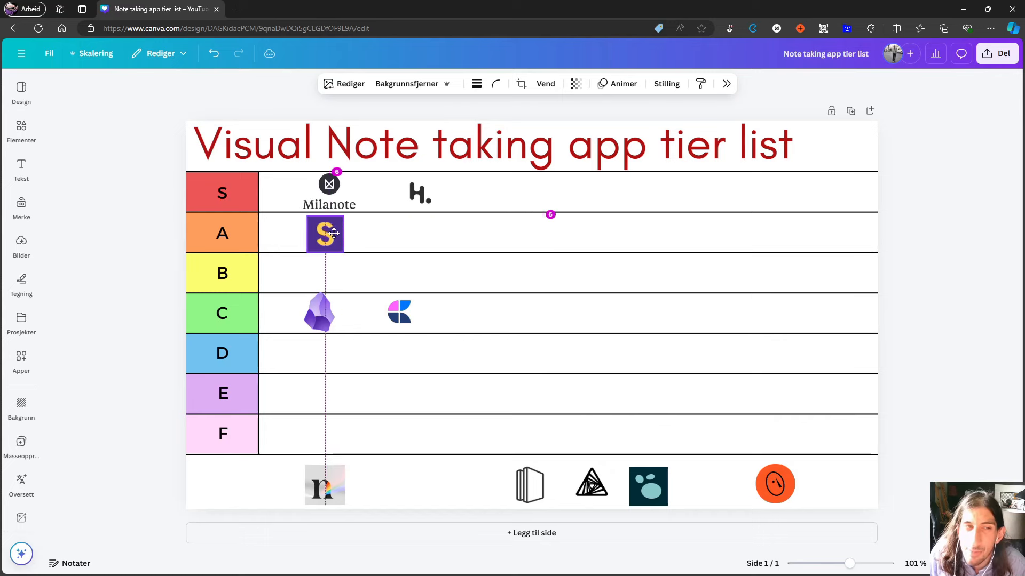
{"action": "left_click", "coordinate": [325, 233]}
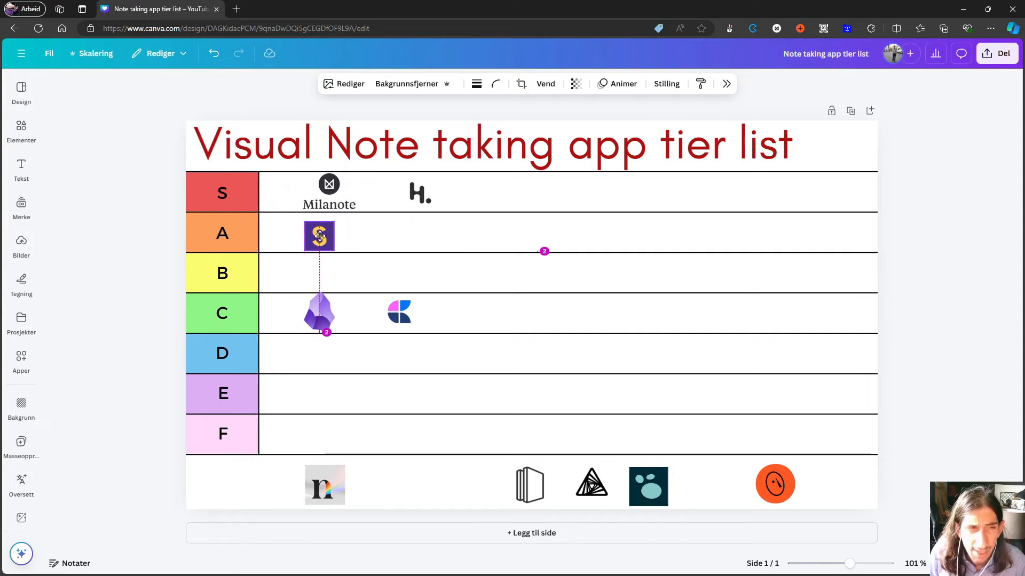
{"action": "left_click", "coordinate": [319, 236]}
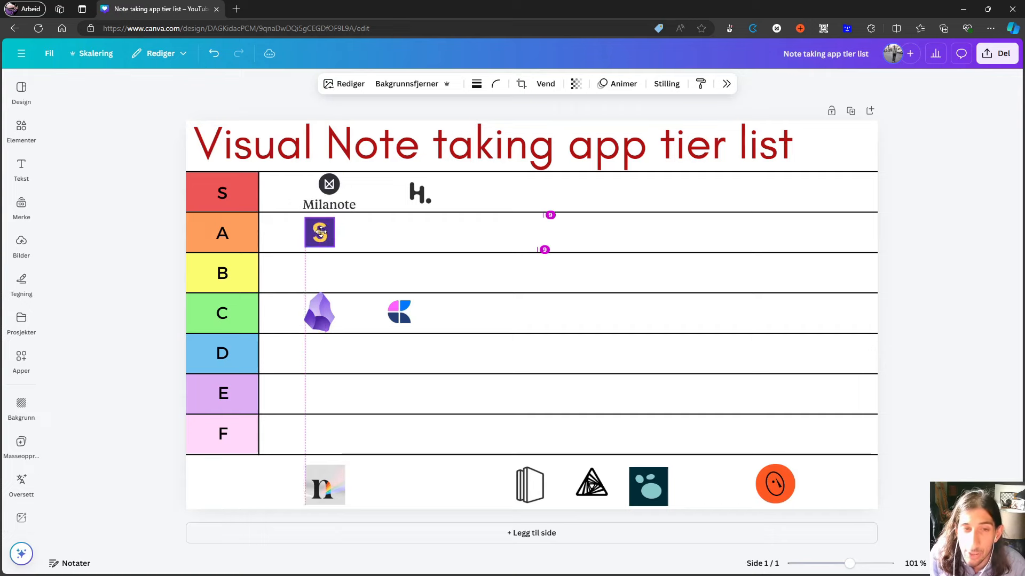
{"action": "left_click", "coordinate": [320, 233]}
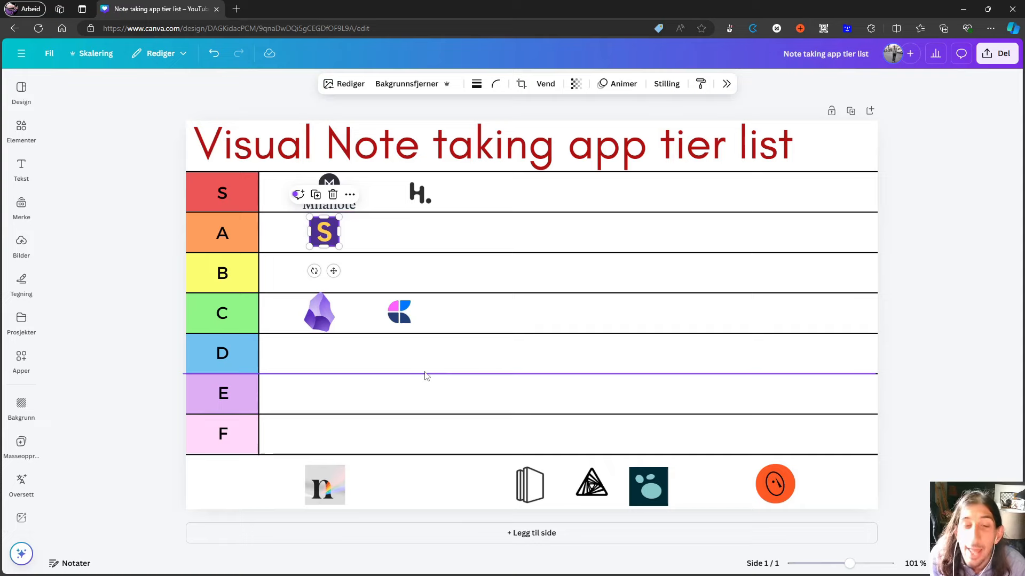
- Drag the teal blob logo from the tray past row C and drop it in row B
{"action": "left_click_drag", "start_coordinate": [648, 486], "coordinate": [603, 355]}
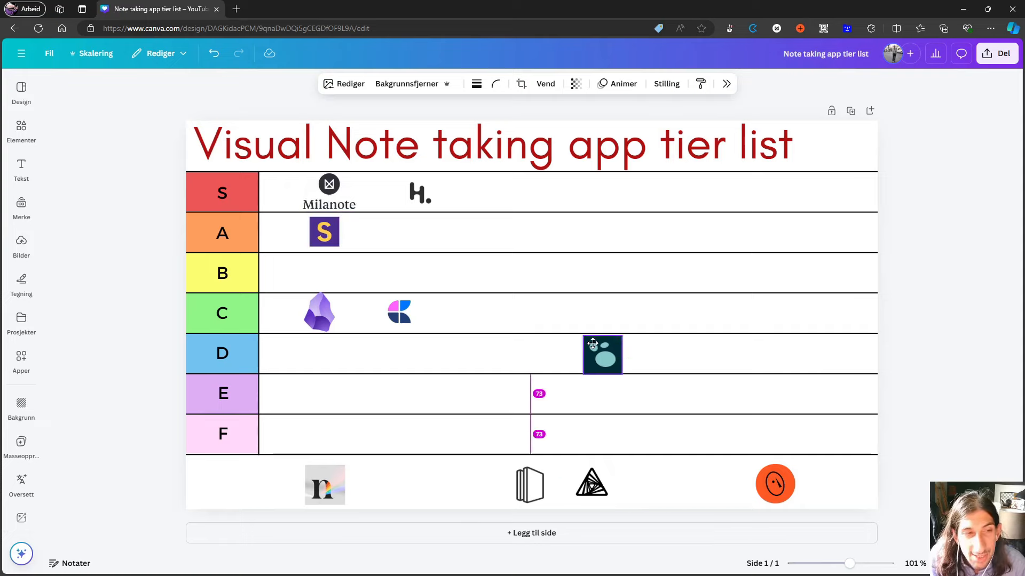
{"action": "left_click_drag", "start_coordinate": [602, 355], "coordinate": [371, 312]}
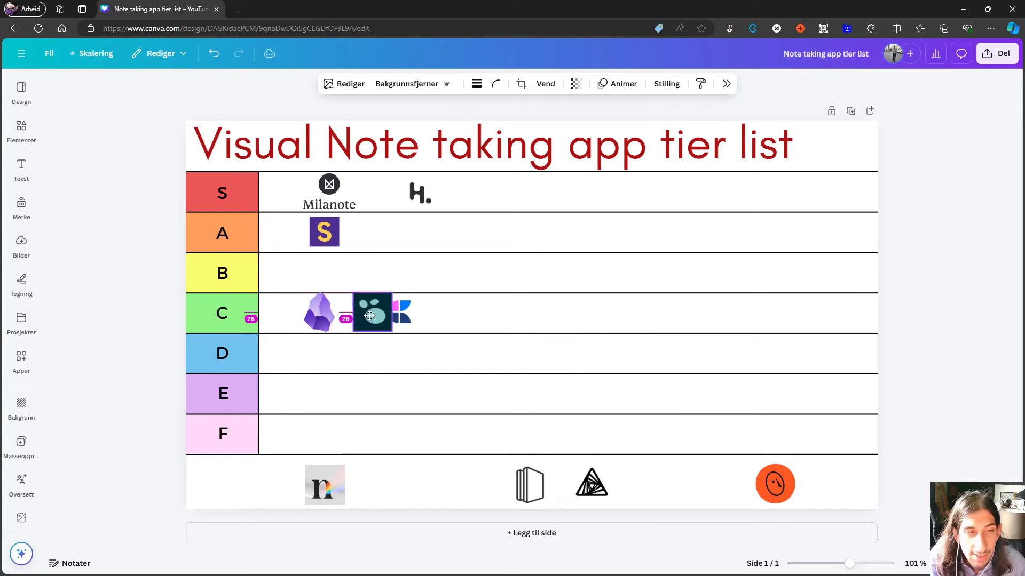
{"action": "left_click_drag", "start_coordinate": [373, 312], "coordinate": [446, 312]}
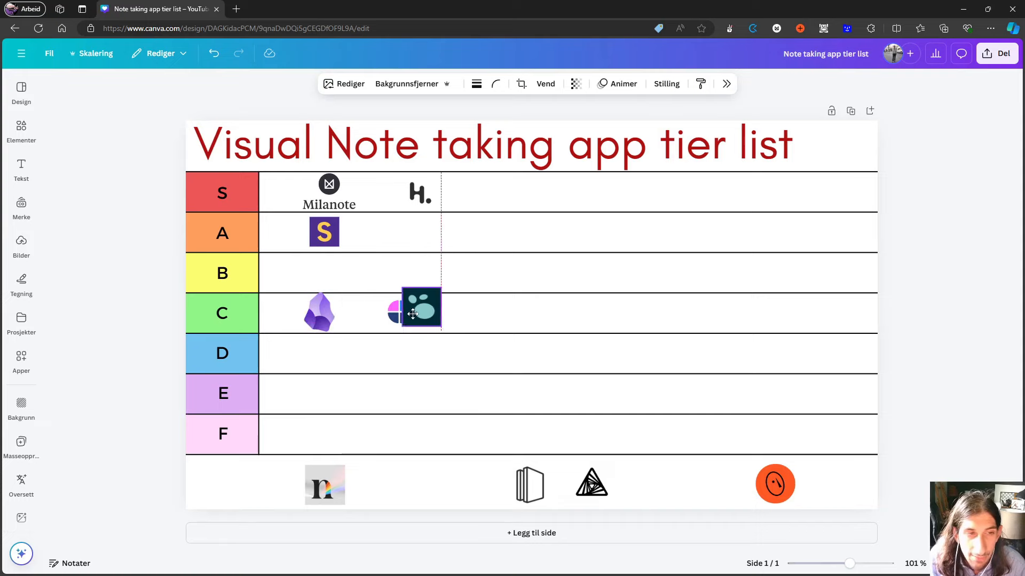
{"action": "left_click_drag", "start_coordinate": [411, 307], "coordinate": [318, 271]}
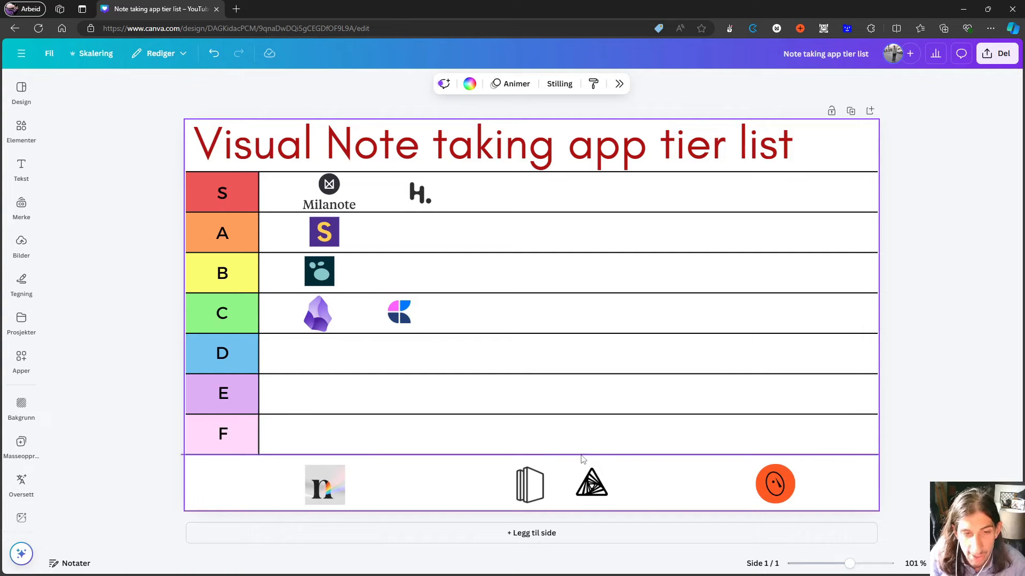
{"action": "left_click_drag", "start_coordinate": [590, 484], "coordinate": [497, 323]}
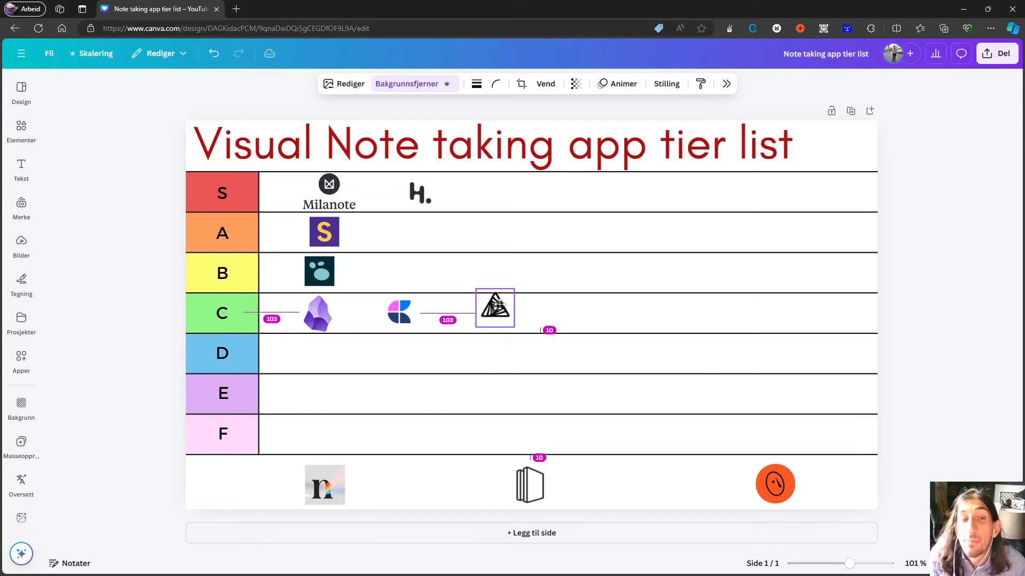
- Move the triangle logo briefly into row A, then drop it third in row C
{"action": "left_click_drag", "start_coordinate": [495, 308], "coordinate": [554, 292]}
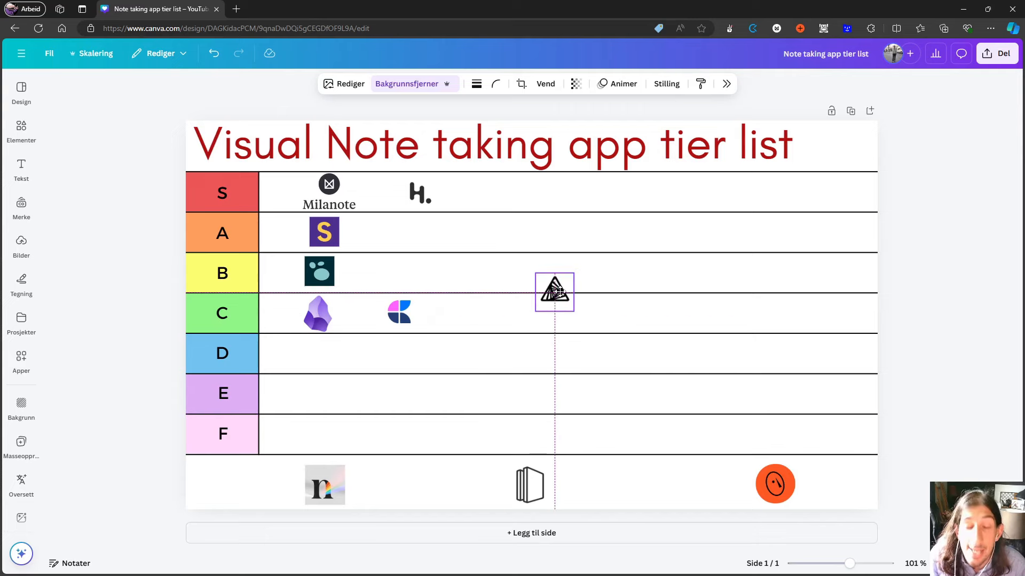
{"action": "left_click_drag", "start_coordinate": [554, 292], "coordinate": [561, 233]}
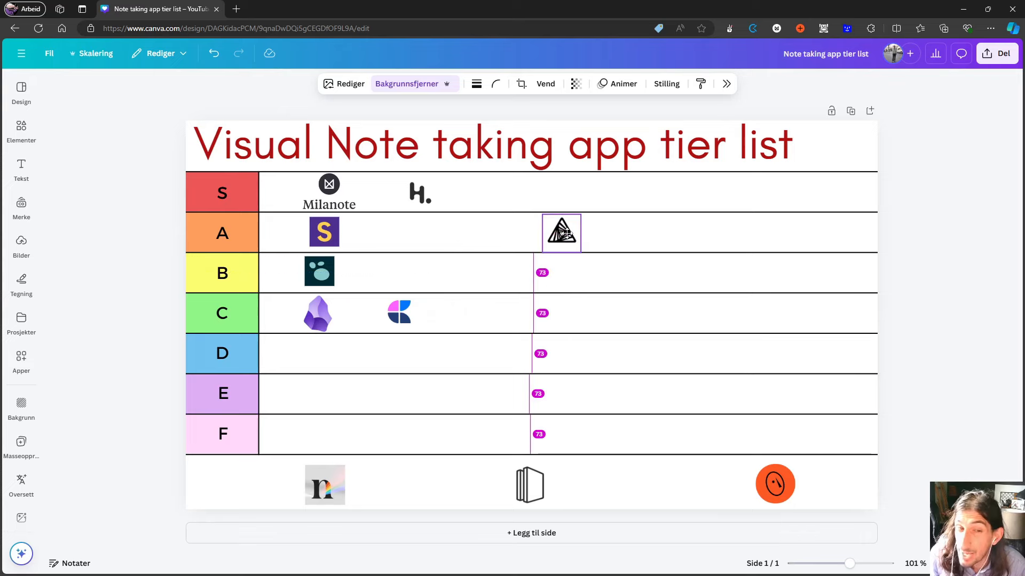
{"action": "left_click", "coordinate": [561, 233]}
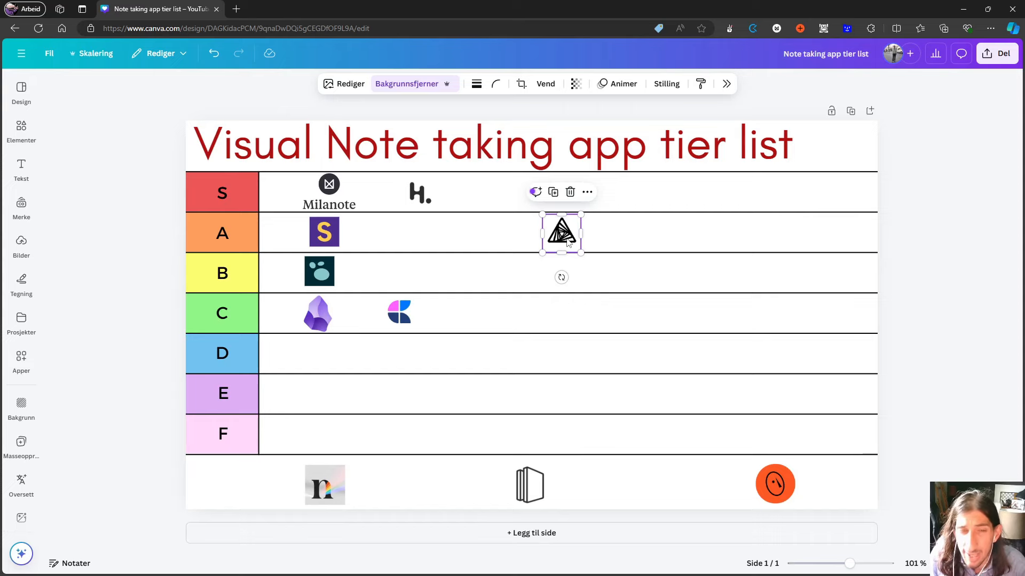
{"action": "mouse_move", "coordinate": [568, 243]}
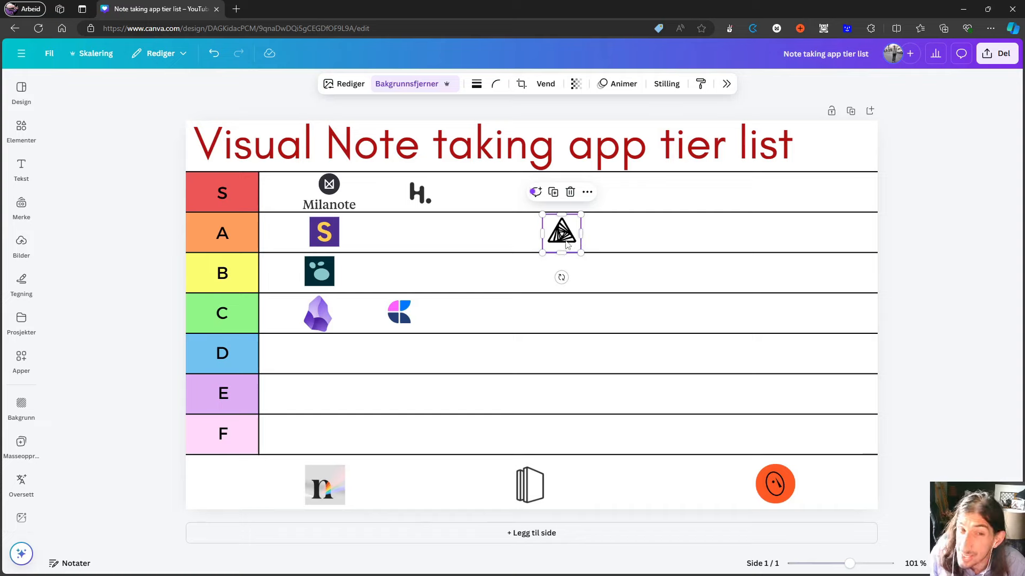
{"action": "left_click_drag", "start_coordinate": [561, 232], "coordinate": [459, 312]}
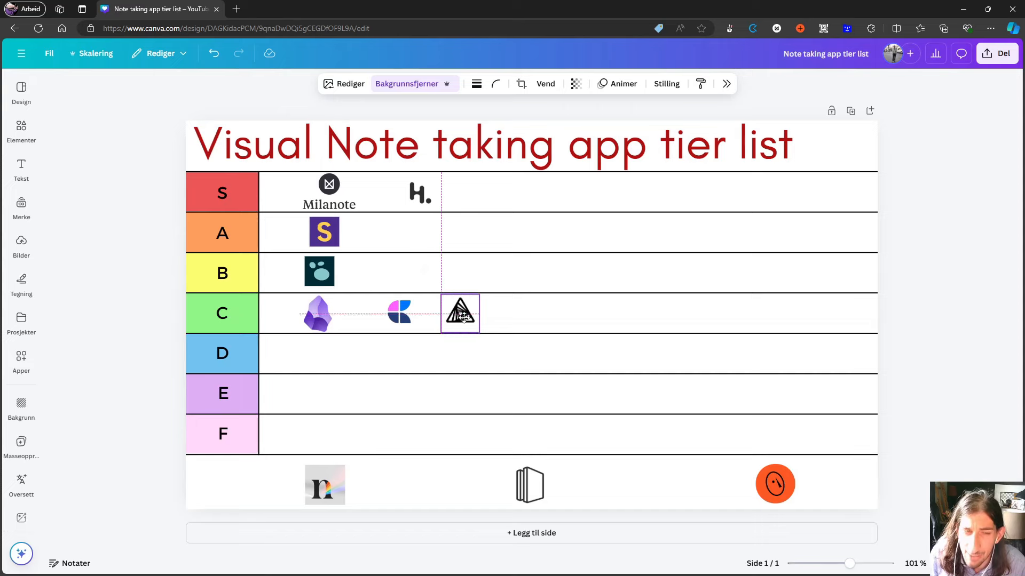
{"action": "left_click", "coordinate": [459, 313]}
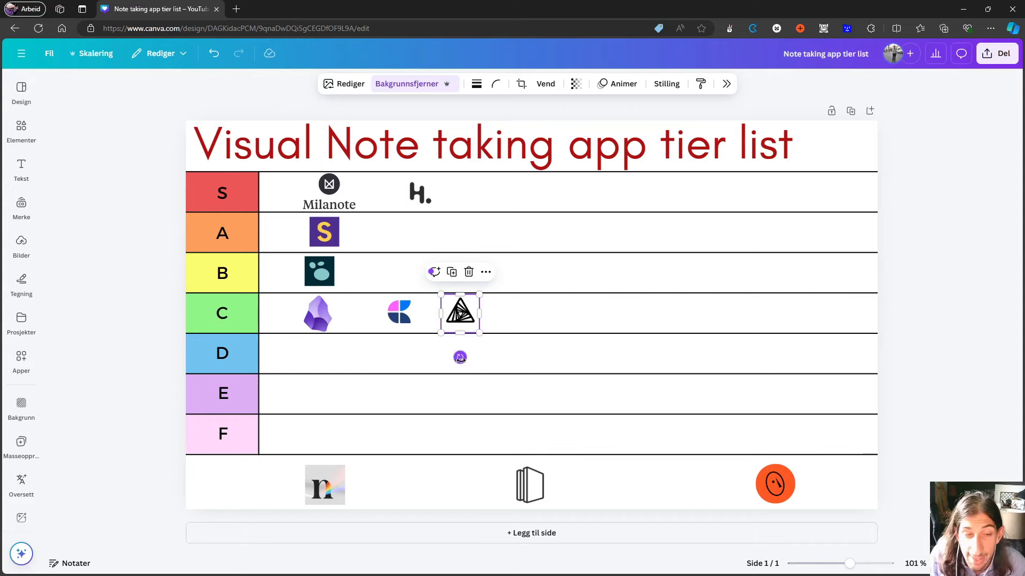
- Place the gradient 'n' logo in row B beside the teal logo, then deselect
{"action": "left_click", "coordinate": [325, 485]}
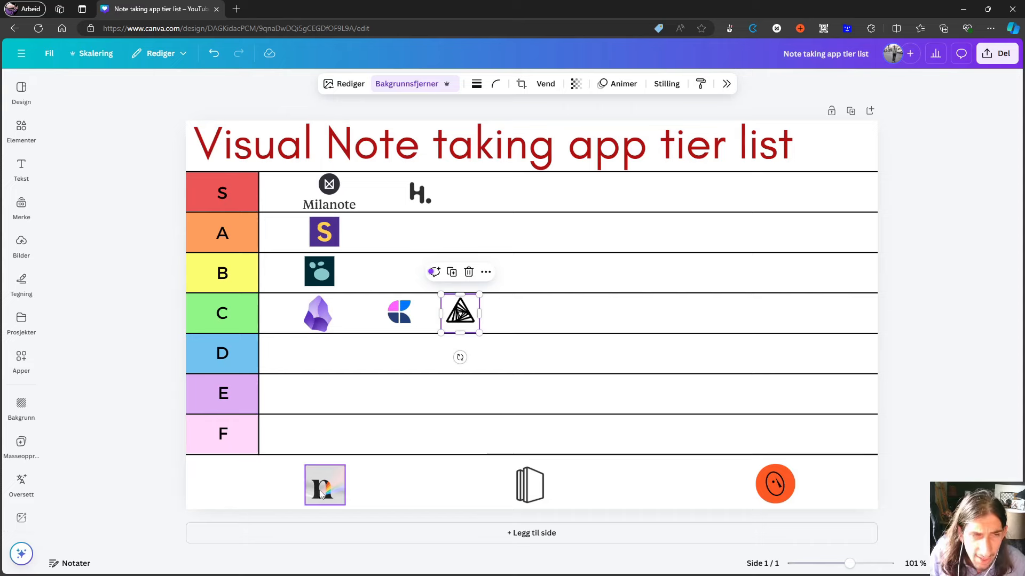
{"action": "left_click_drag", "start_coordinate": [325, 485], "coordinate": [541, 276]}
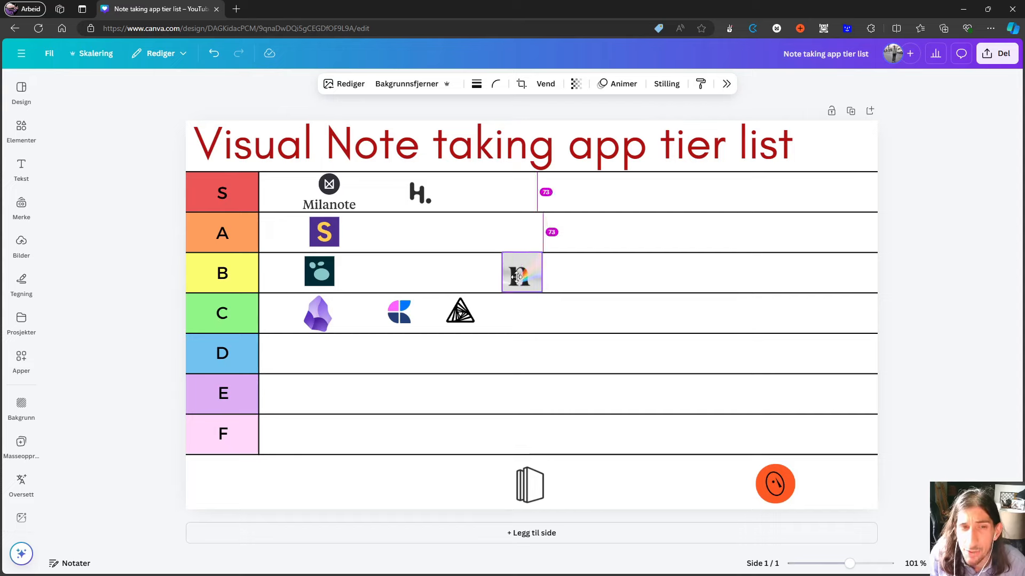
{"action": "left_click_drag", "start_coordinate": [522, 273], "coordinate": [585, 293]}
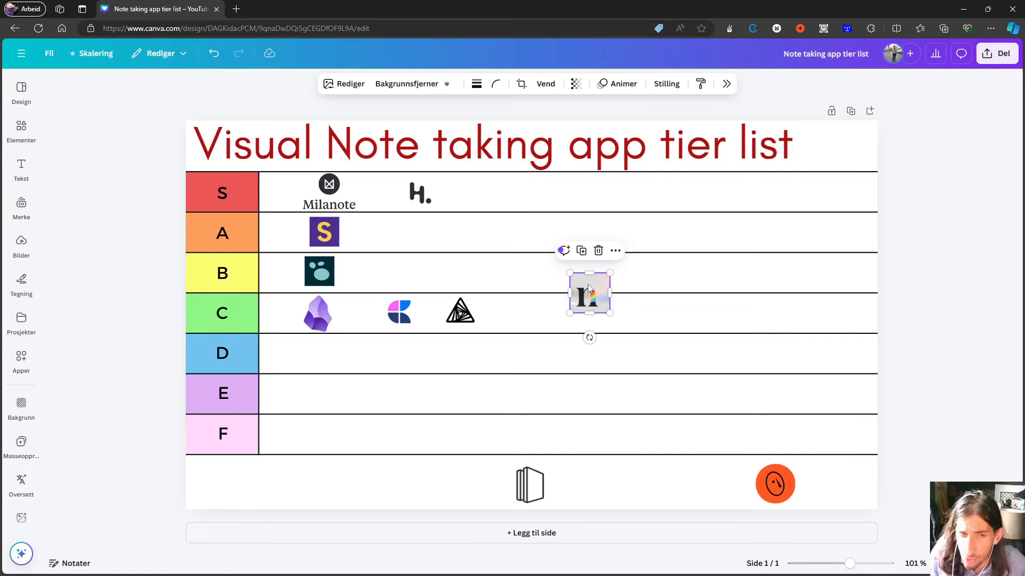
{"action": "left_click_drag", "start_coordinate": [588, 292], "coordinate": [588, 294]}
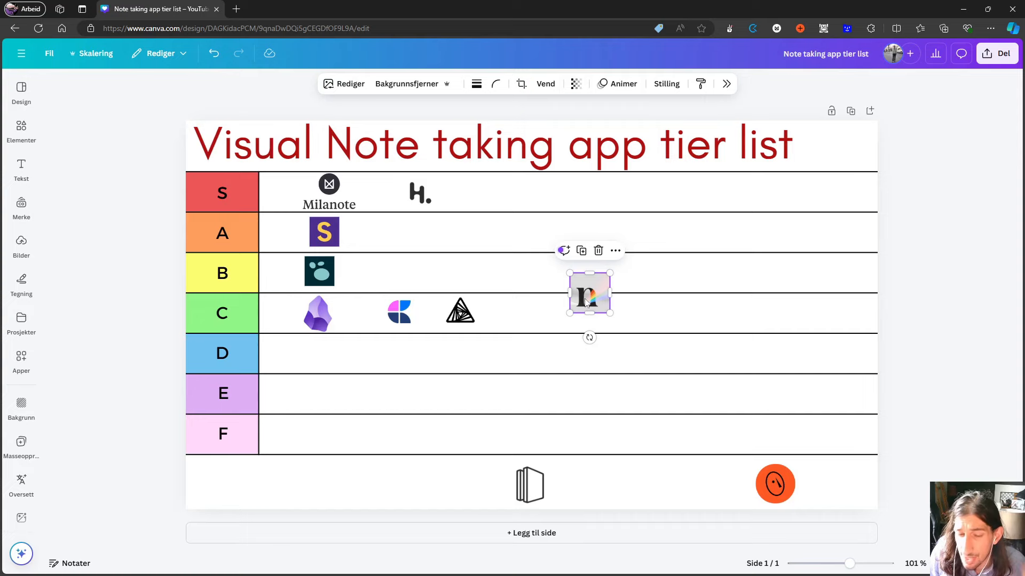
{"action": "left_click_drag", "start_coordinate": [588, 293], "coordinate": [574, 282]}
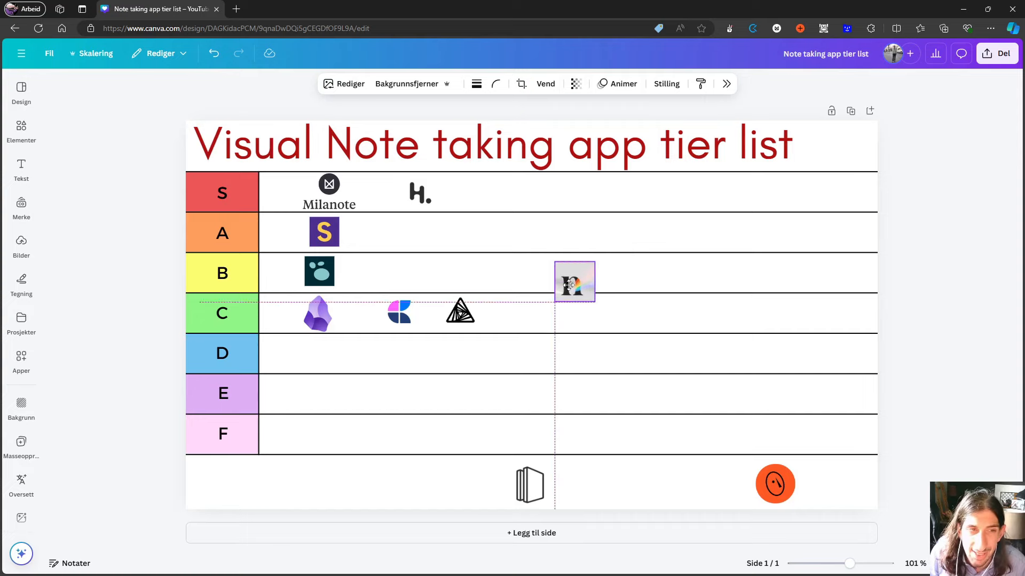
{"action": "left_click_drag", "start_coordinate": [574, 283], "coordinate": [408, 232]}
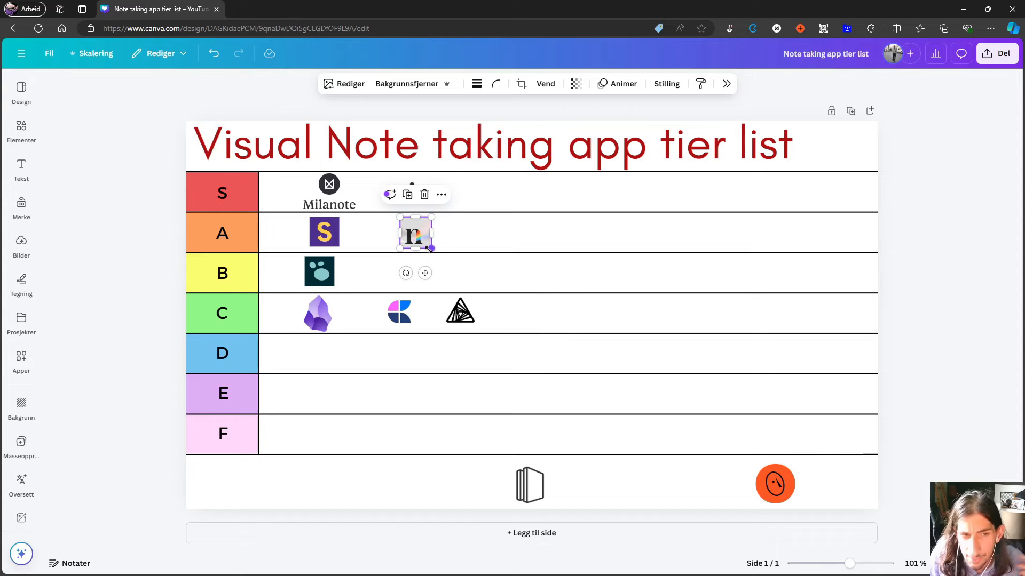
{"action": "left_click_drag", "start_coordinate": [415, 234], "coordinate": [418, 251]}
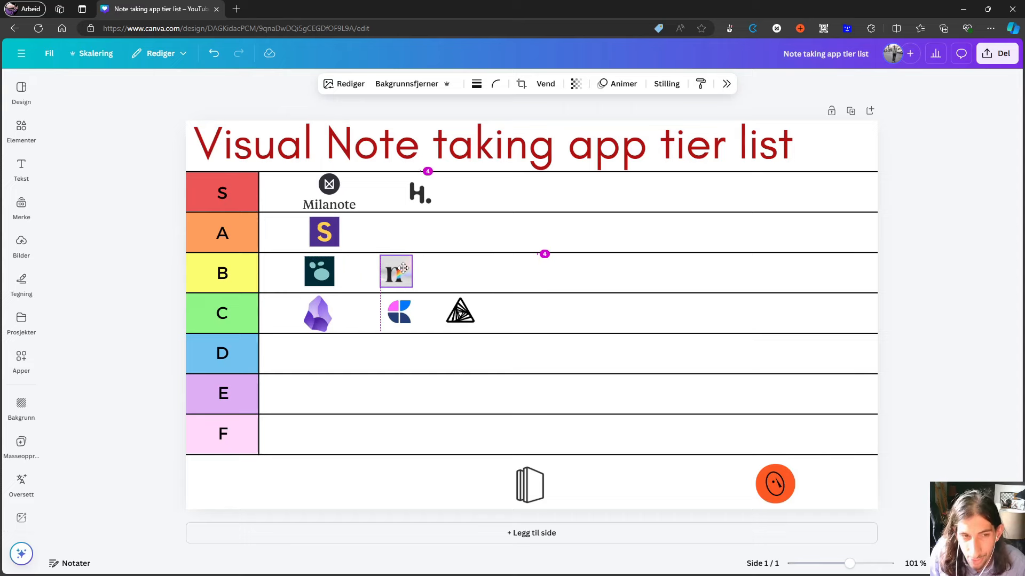
{"action": "left_click", "coordinate": [396, 270]}
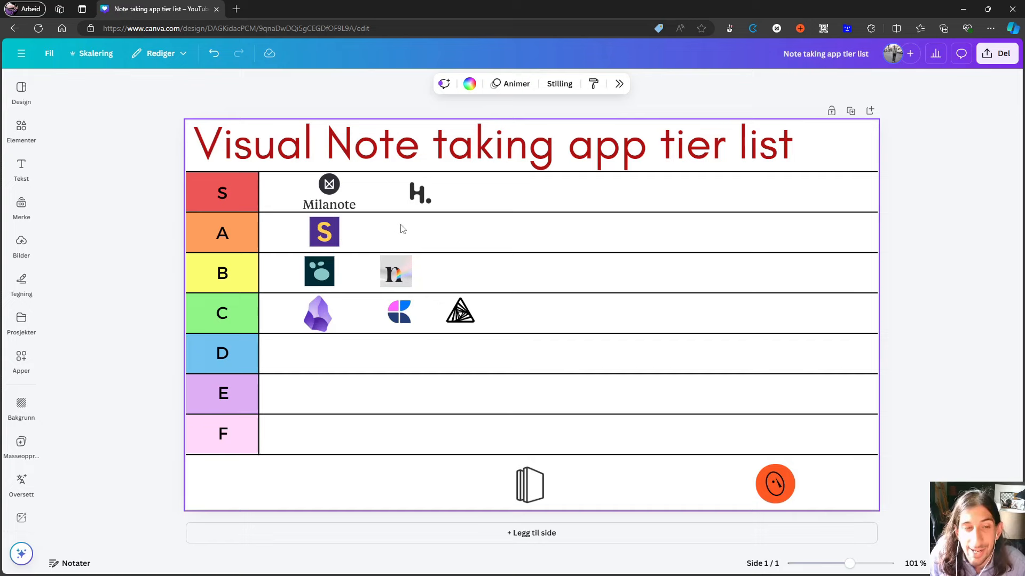
{"action": "left_click", "coordinate": [535, 422]}
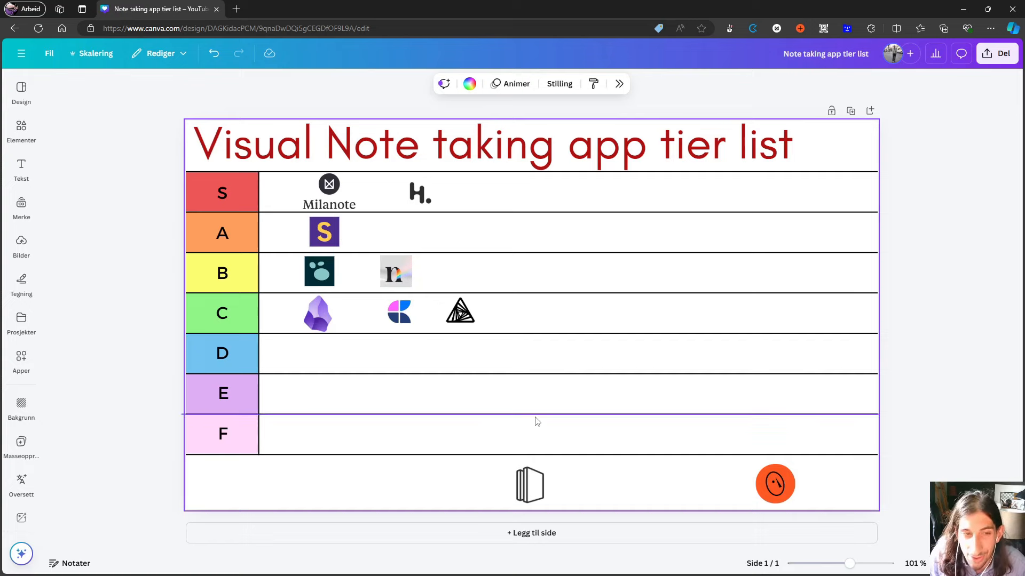
- Drag the orange clock logo from the tray into row A beside the S logo
{"action": "left_click_drag", "start_coordinate": [775, 484], "coordinate": [694, 429]}
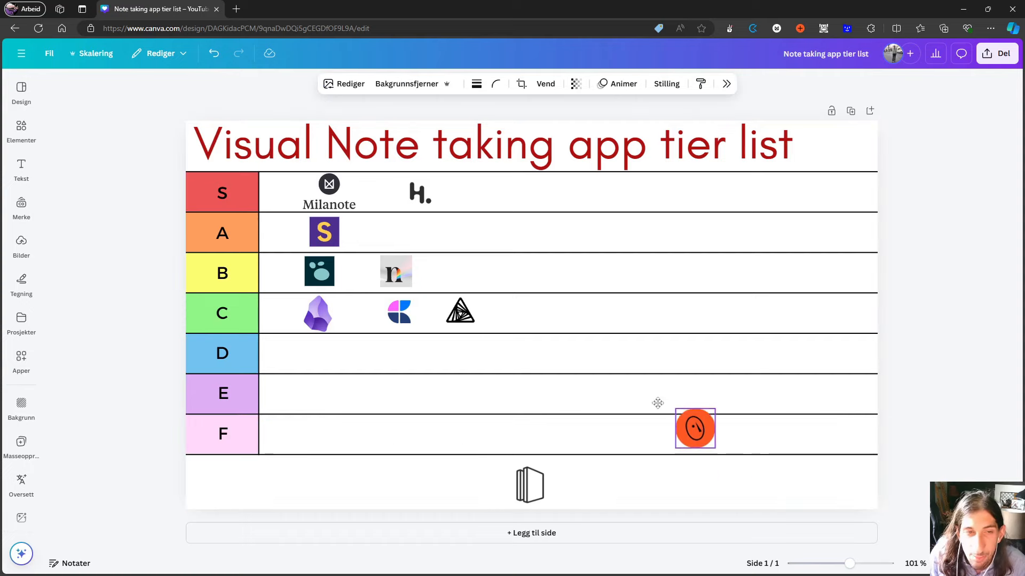
{"action": "left_click_drag", "start_coordinate": [695, 429], "coordinate": [425, 232]}
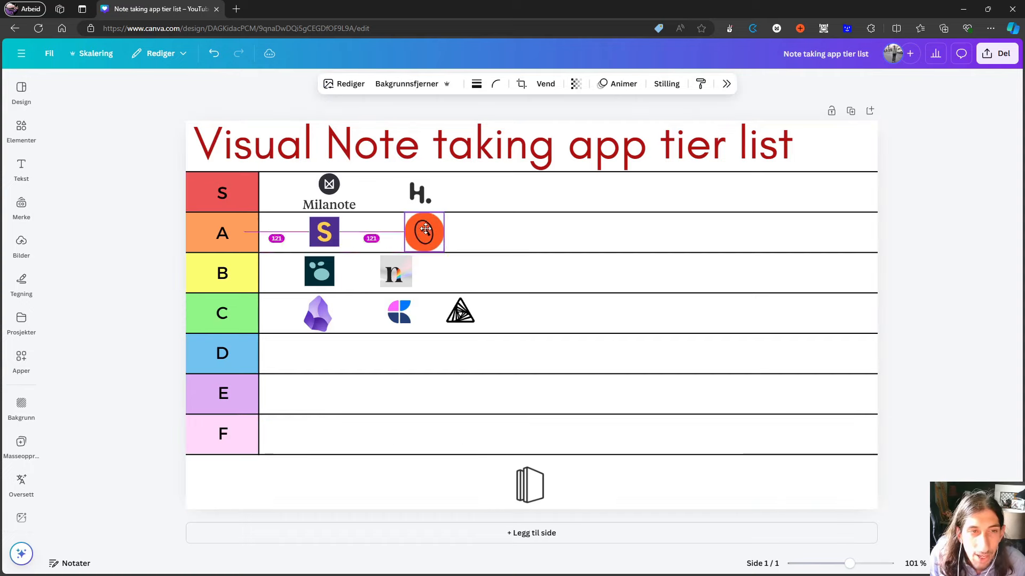
{"action": "left_click_drag", "start_coordinate": [424, 230], "coordinate": [408, 232]}
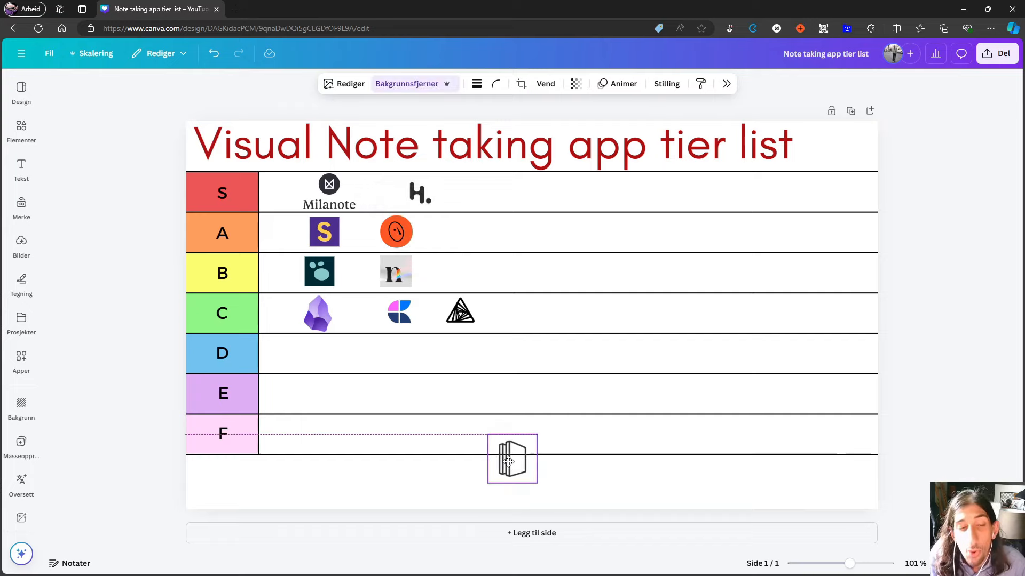
- Move the book logo up through rows D and C into row B after the 'n' logo
{"action": "left_click_drag", "start_coordinate": [512, 459], "coordinate": [512, 349]}
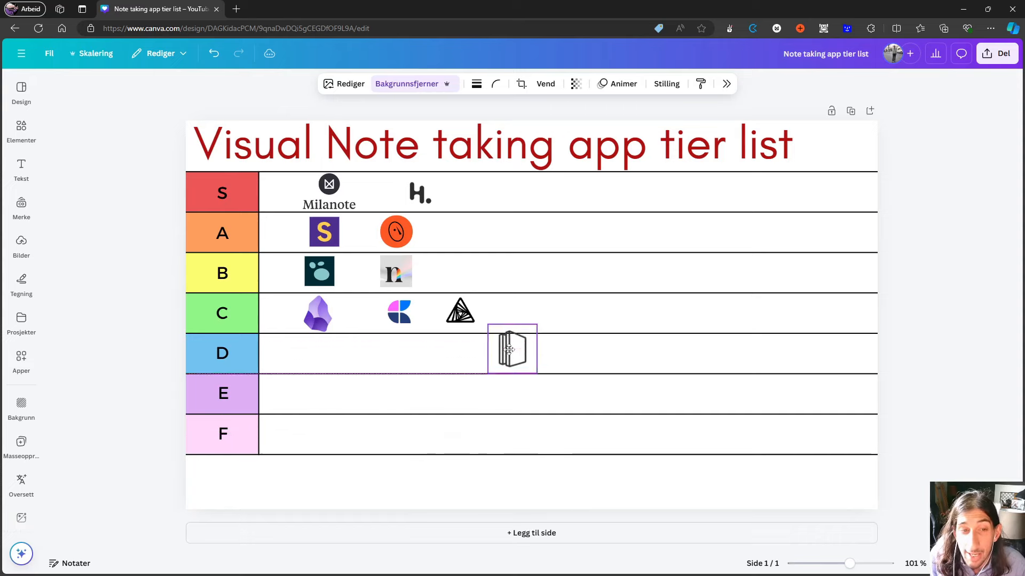
{"action": "left_click_drag", "start_coordinate": [512, 349], "coordinate": [531, 315]}
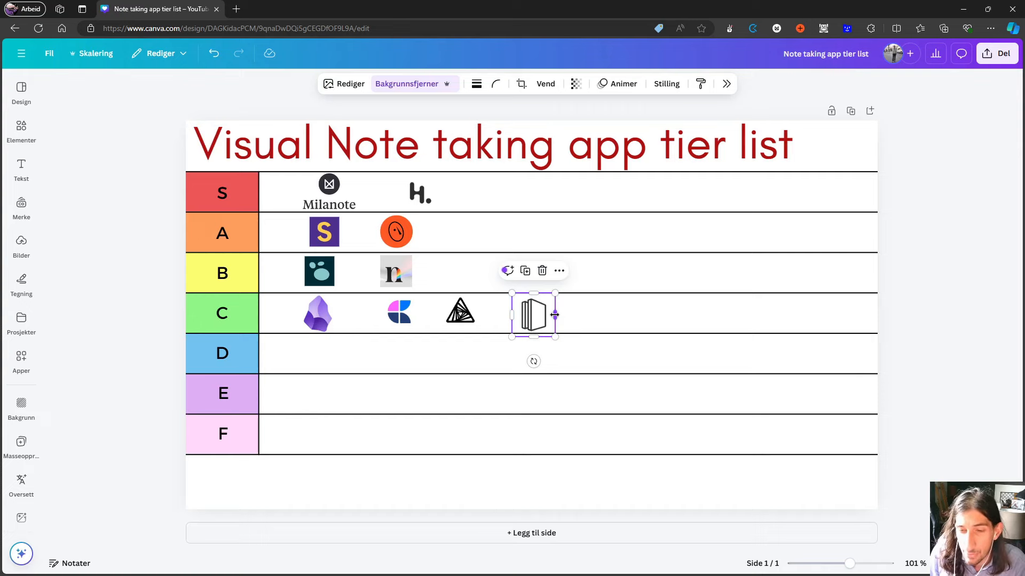
{"action": "left_click", "coordinate": [329, 191]}
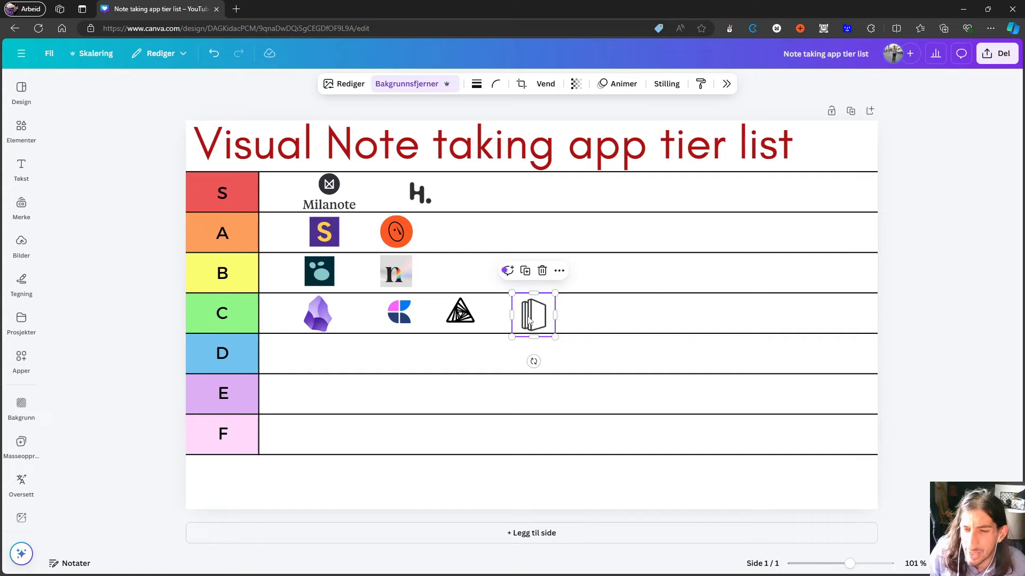
{"action": "mouse_move", "coordinate": [507, 314]}
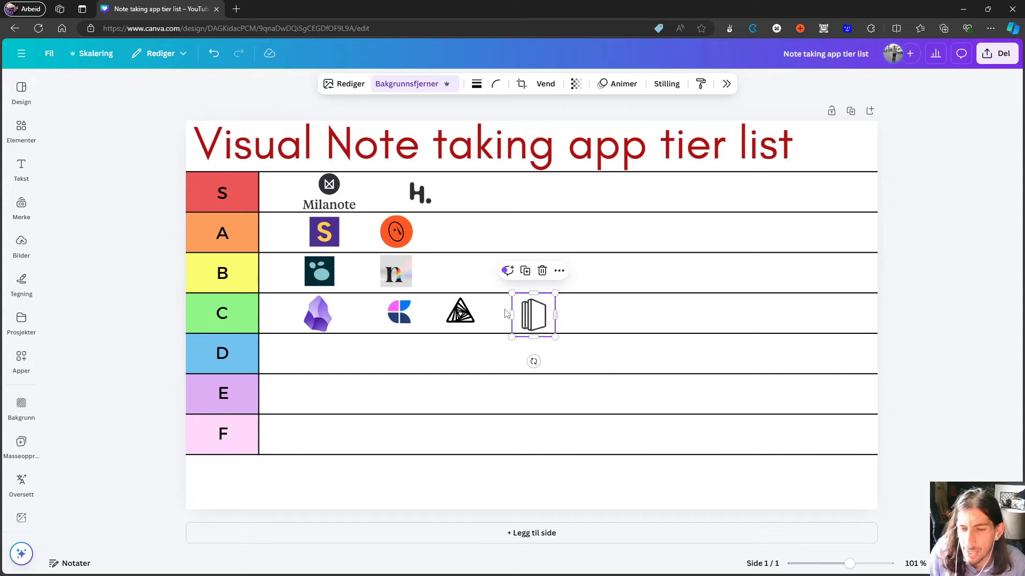
{"action": "left_click", "coordinate": [460, 313]}
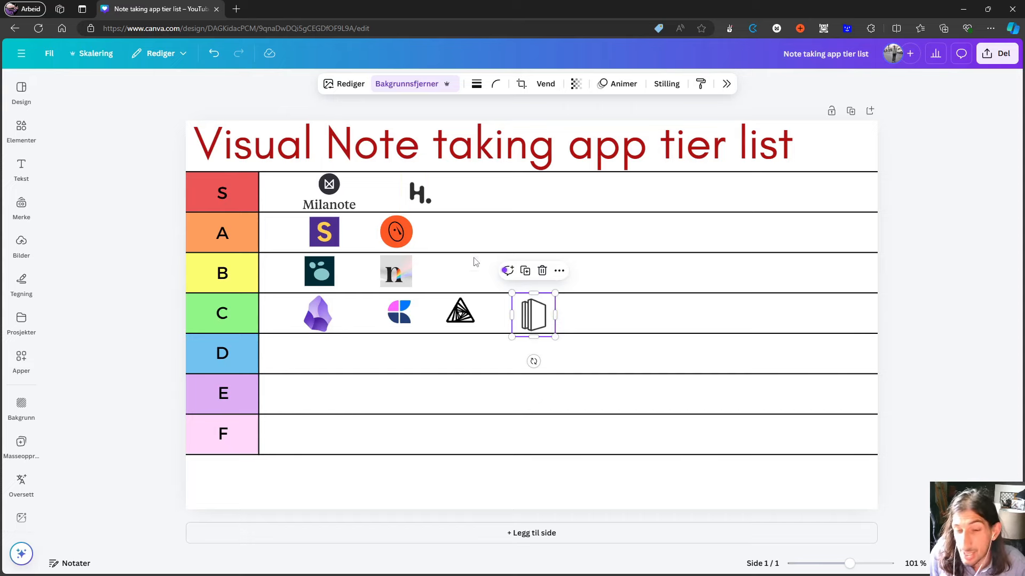
{"action": "left_click_drag", "start_coordinate": [533, 315], "coordinate": [542, 300]}
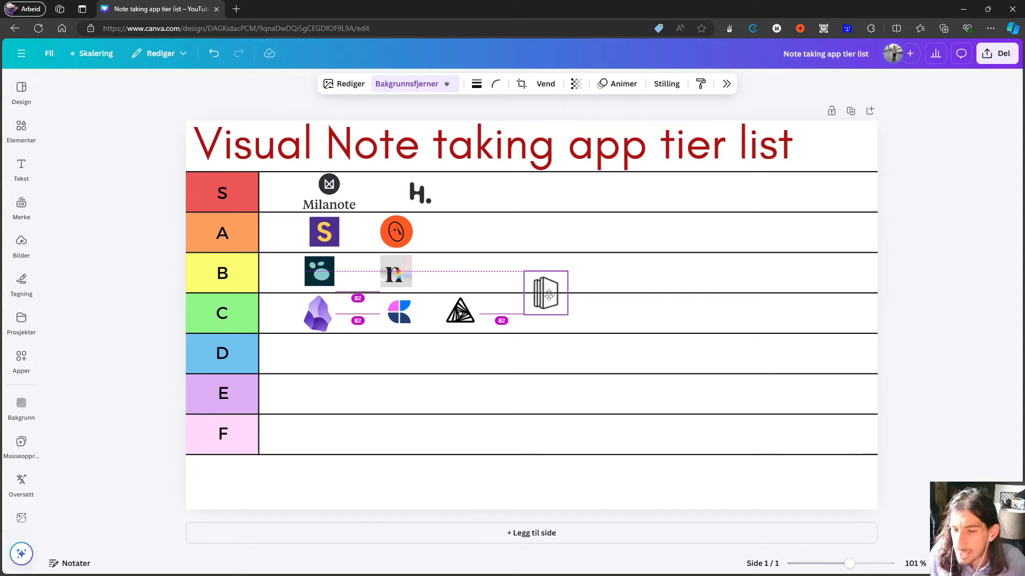
{"action": "left_click_drag", "start_coordinate": [549, 293], "coordinate": [553, 294]}
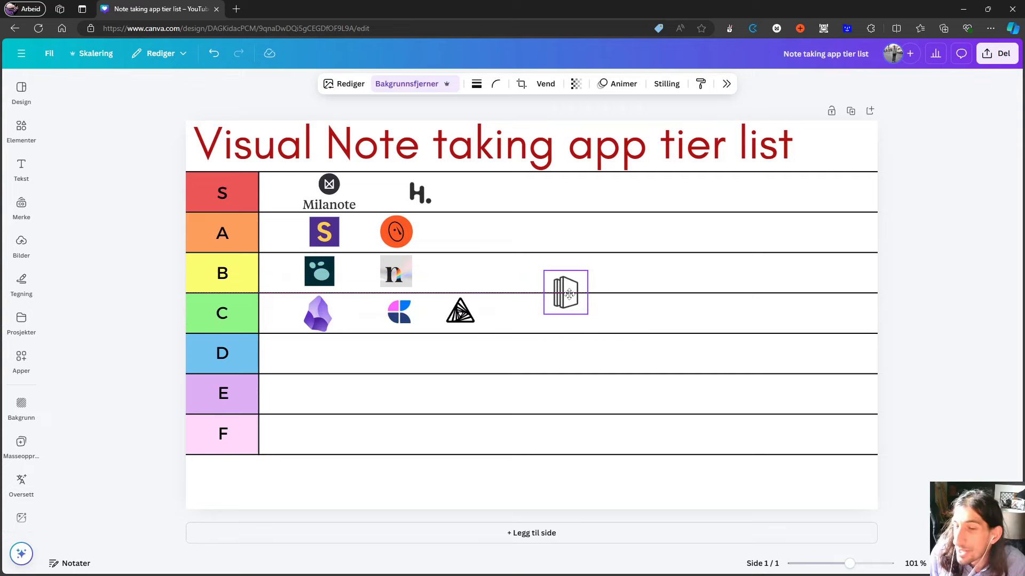
{"action": "left_click_drag", "start_coordinate": [565, 292], "coordinate": [447, 270]}
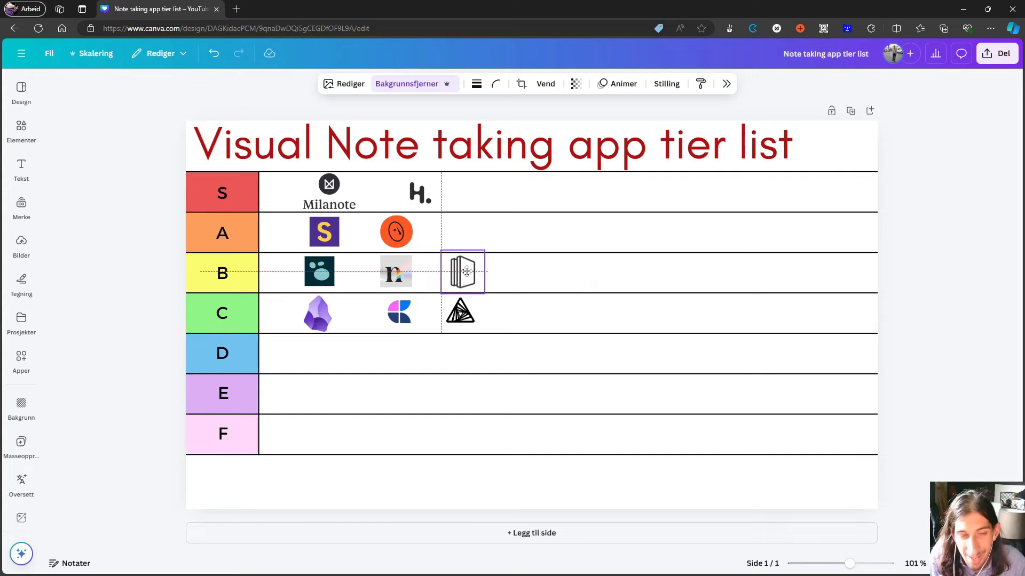
{"action": "left_click", "coordinate": [462, 273]}
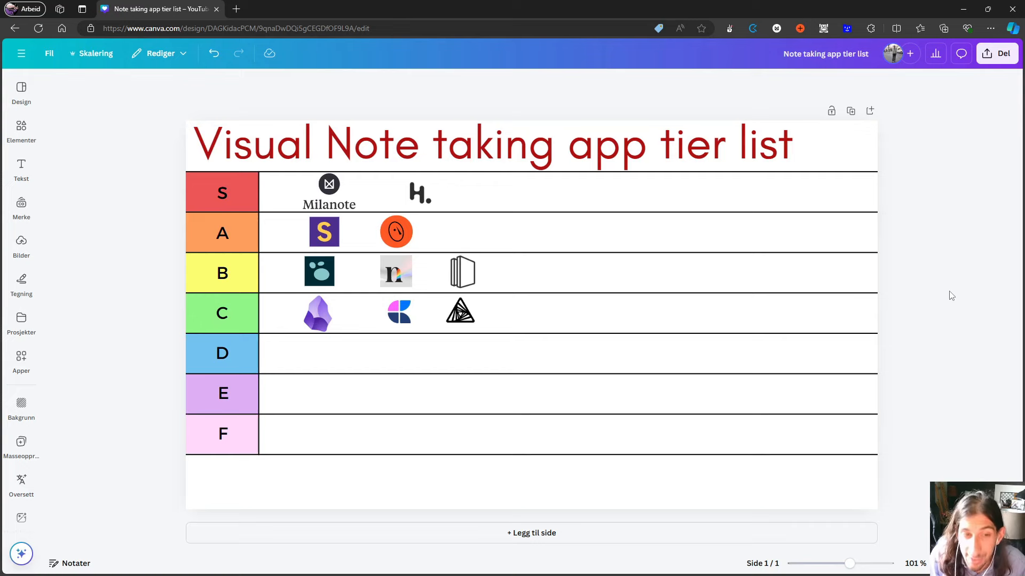
{"action": "mouse_move", "coordinate": [895, 288]}
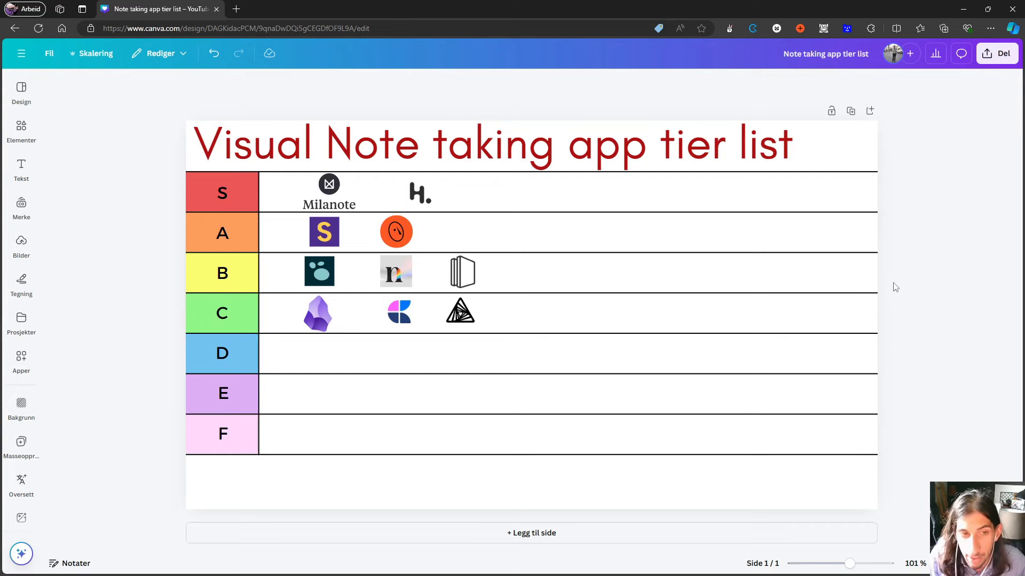
{"action": "left_click", "coordinate": [317, 313]}
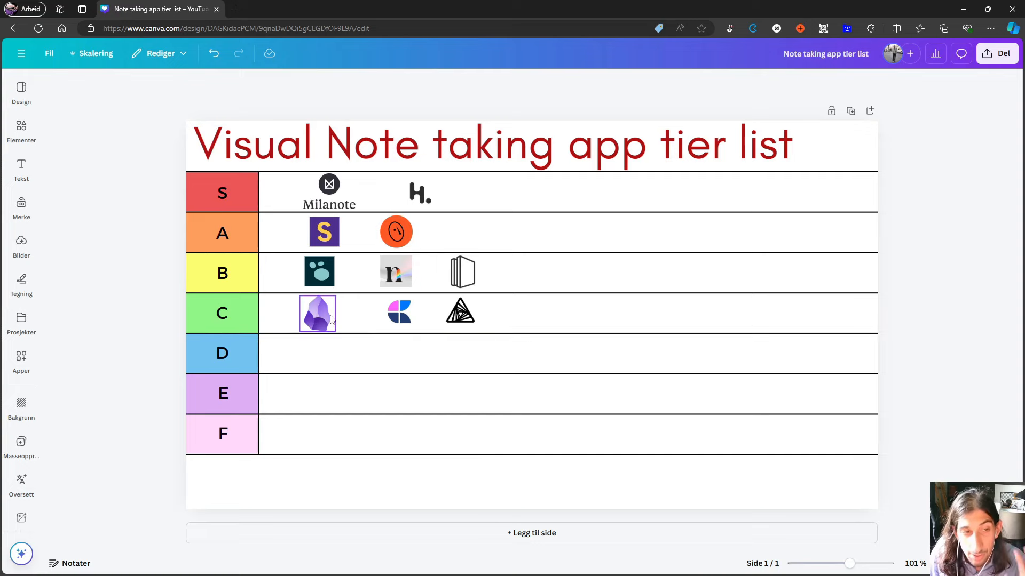
{"action": "left_click", "coordinate": [317, 313]}
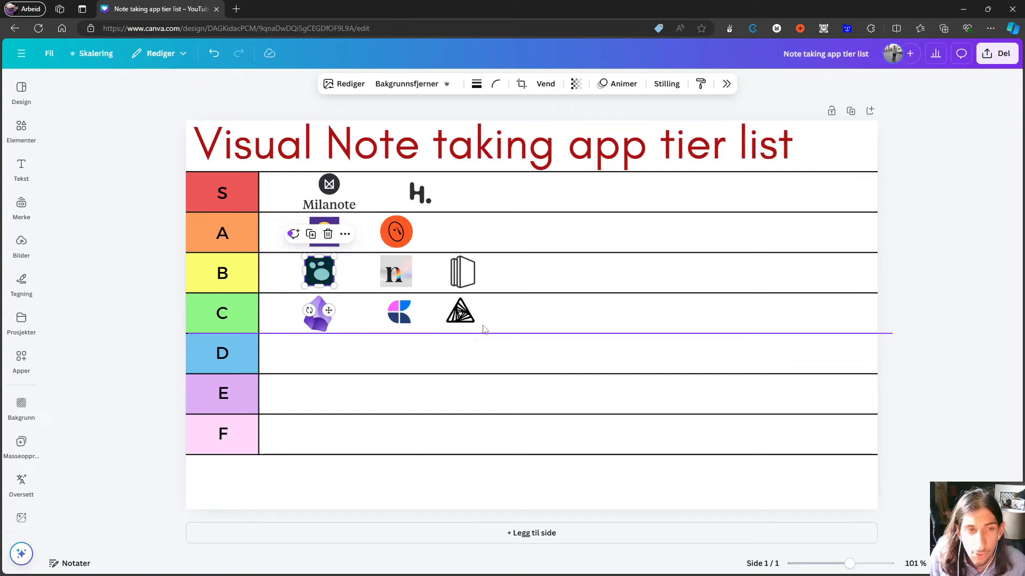
{"action": "left_click", "coordinate": [328, 192]}
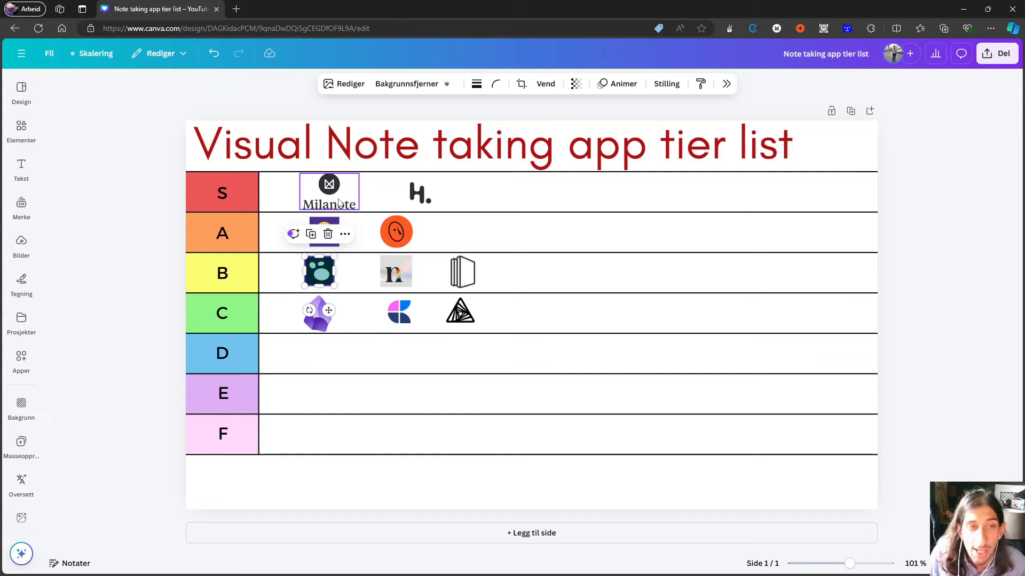
{"action": "left_click", "coordinate": [933, 225]}
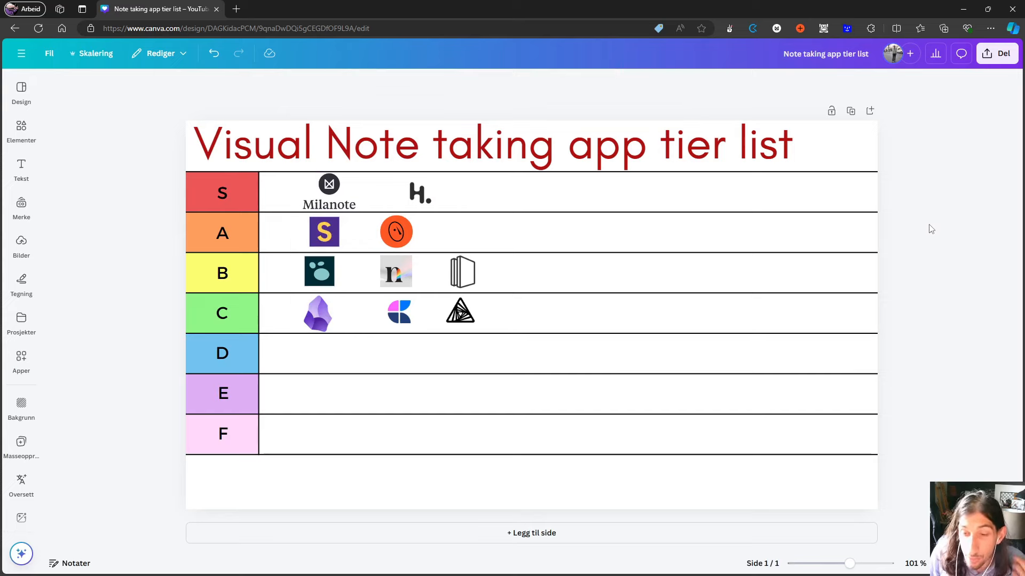
{"action": "mouse_move", "coordinate": [917, 236]}
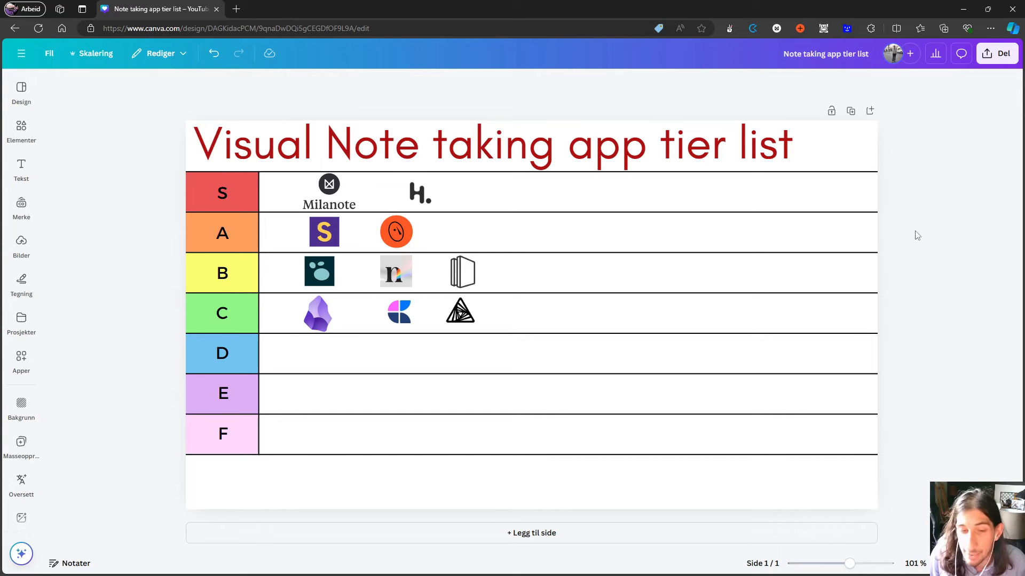
{"action": "mouse_move", "coordinate": [896, 239]}
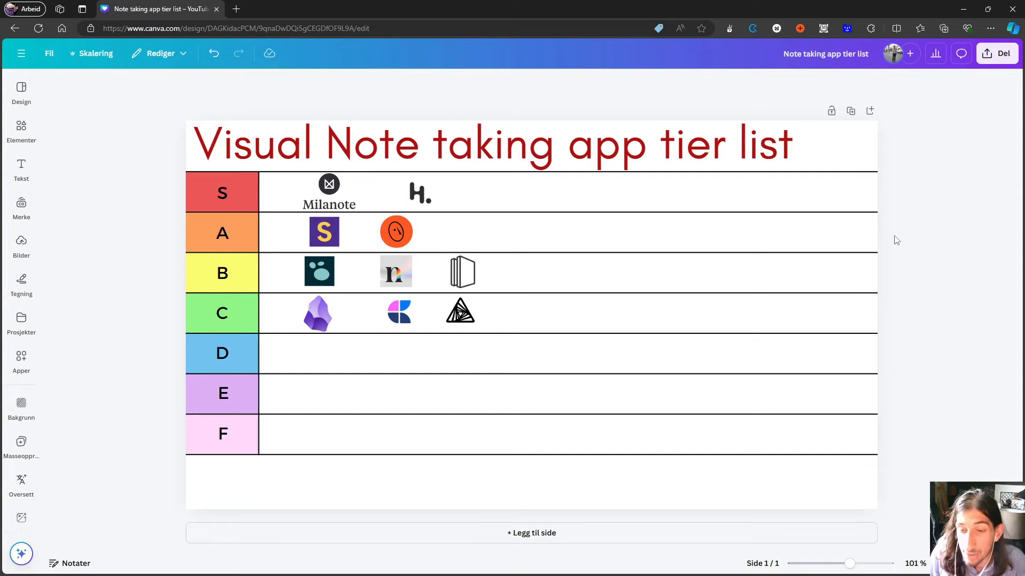
{"action": "mouse_move", "coordinate": [889, 240]}
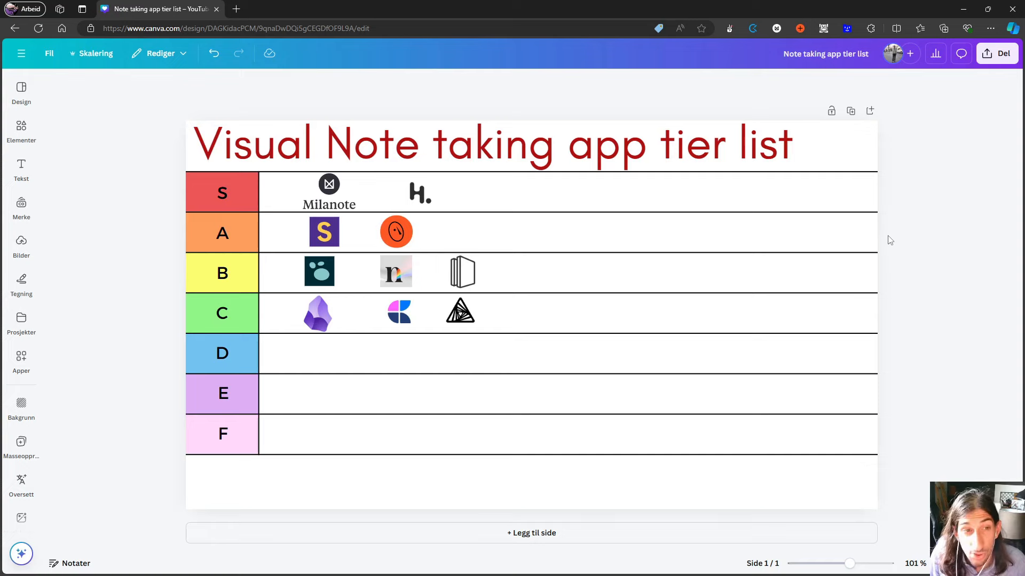
{"action": "left_click", "coordinate": [317, 313]}
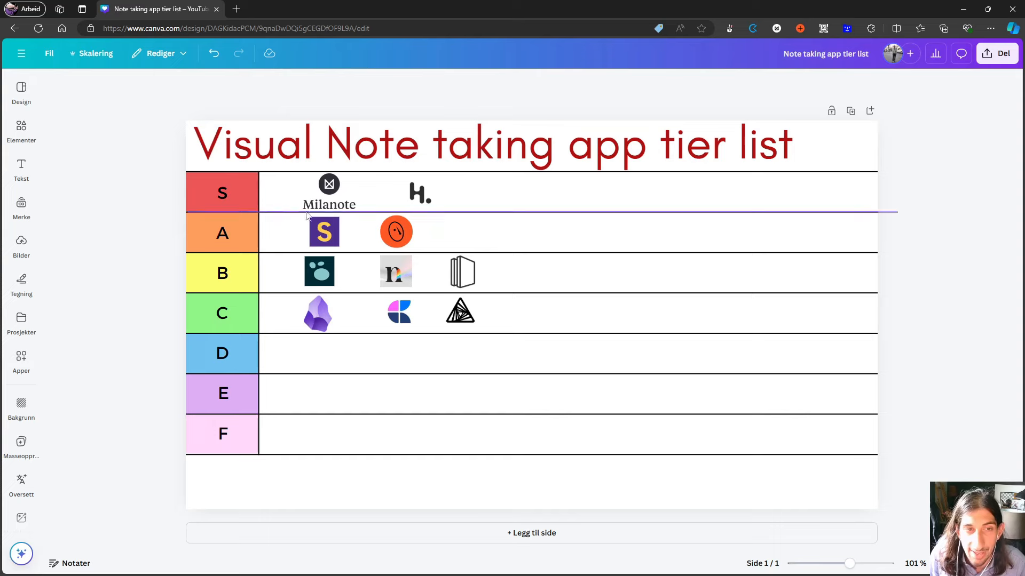
{"action": "left_click", "coordinate": [459, 313]}
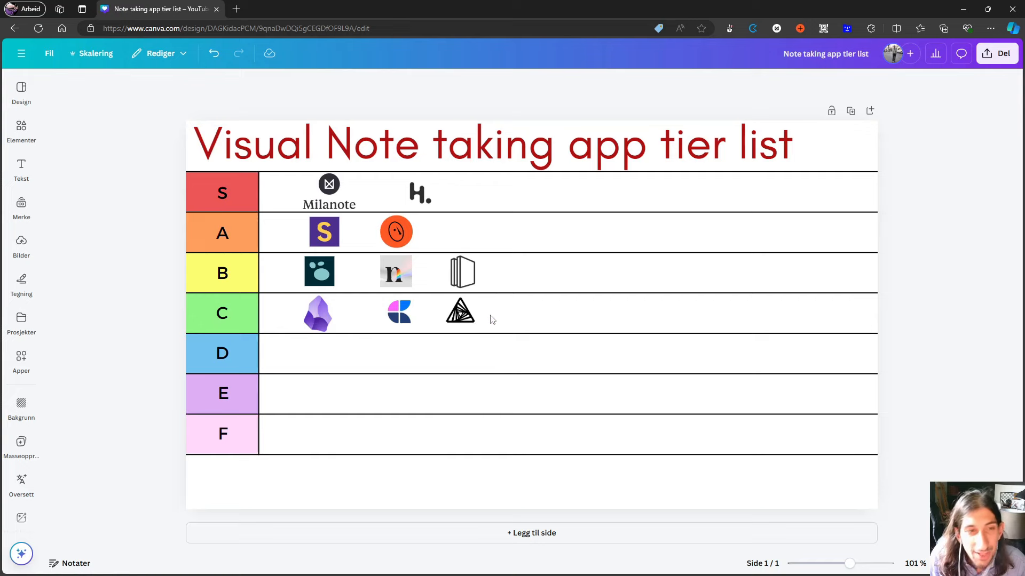
{"action": "left_click", "coordinate": [222, 312]}
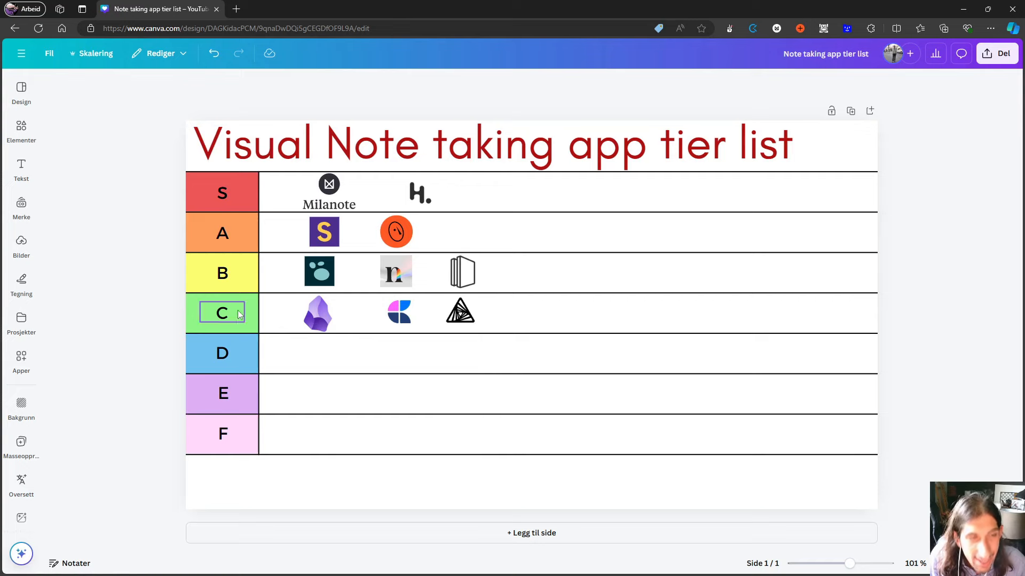
{"action": "left_click", "coordinate": [459, 312]}
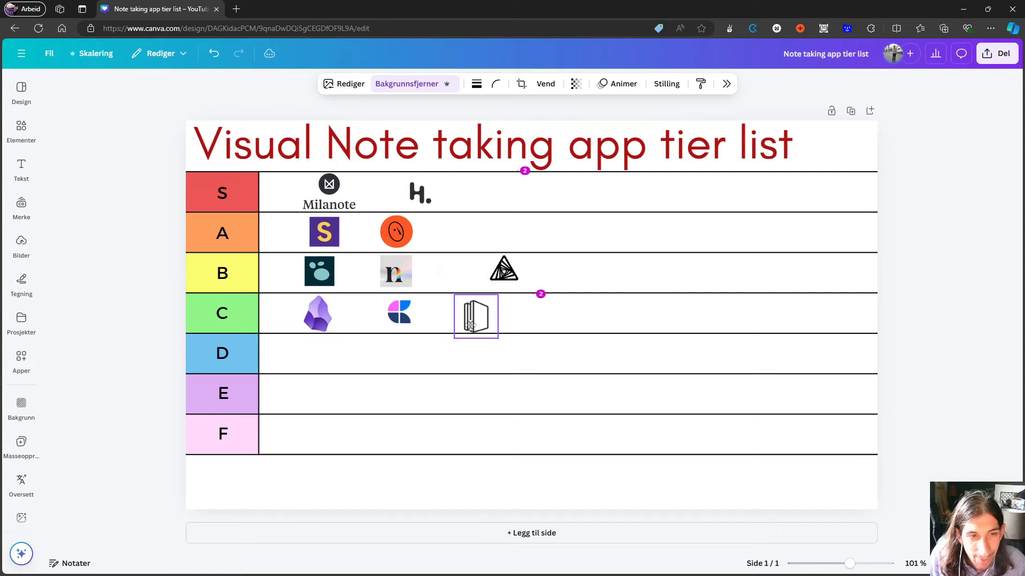
{"action": "left_click_drag", "start_coordinate": [475, 317], "coordinate": [461, 273]}
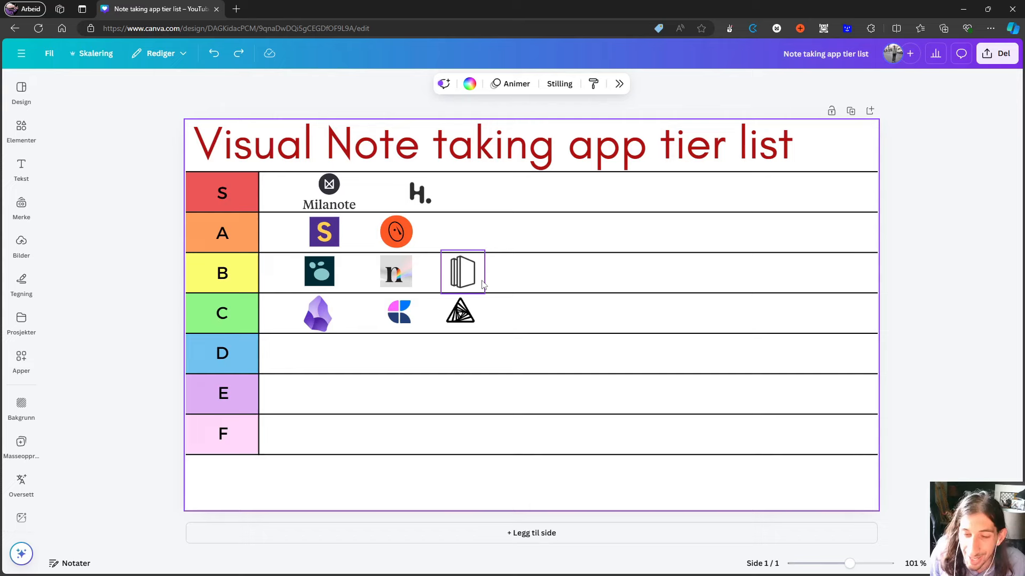
{"action": "mouse_move", "coordinate": [453, 273]}
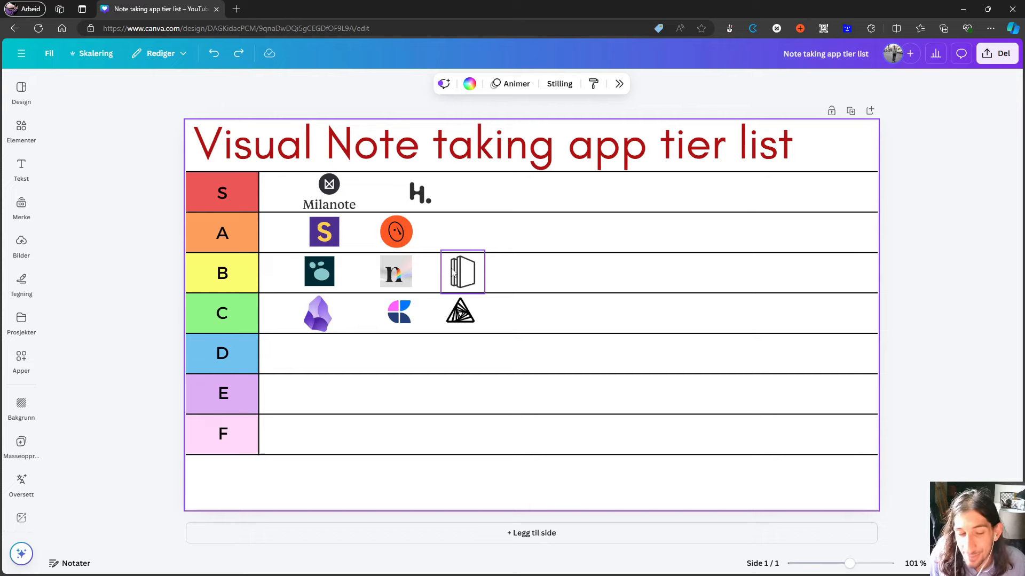
{"action": "mouse_move", "coordinate": [463, 285]}
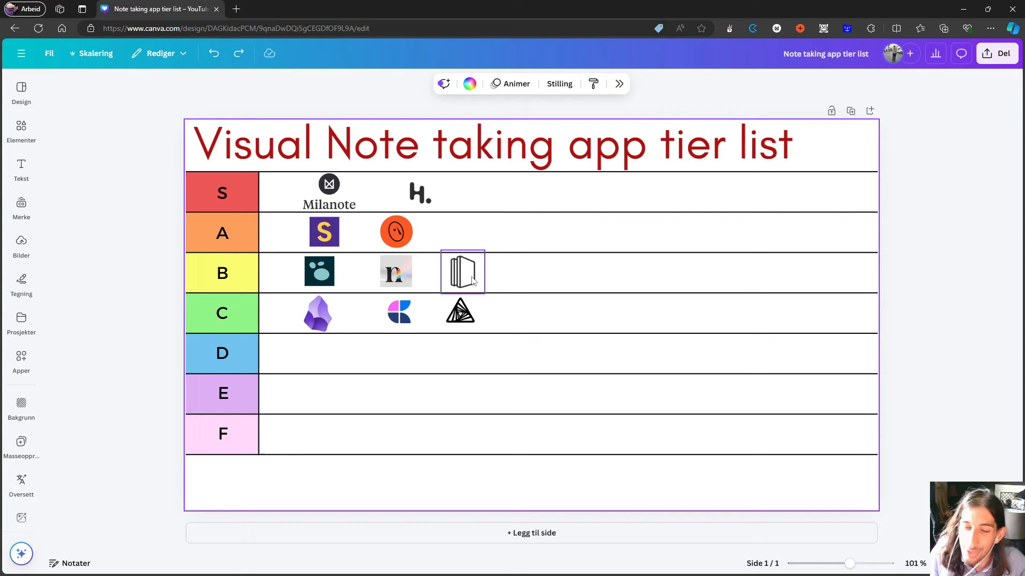
{"action": "left_click", "coordinate": [321, 351]}
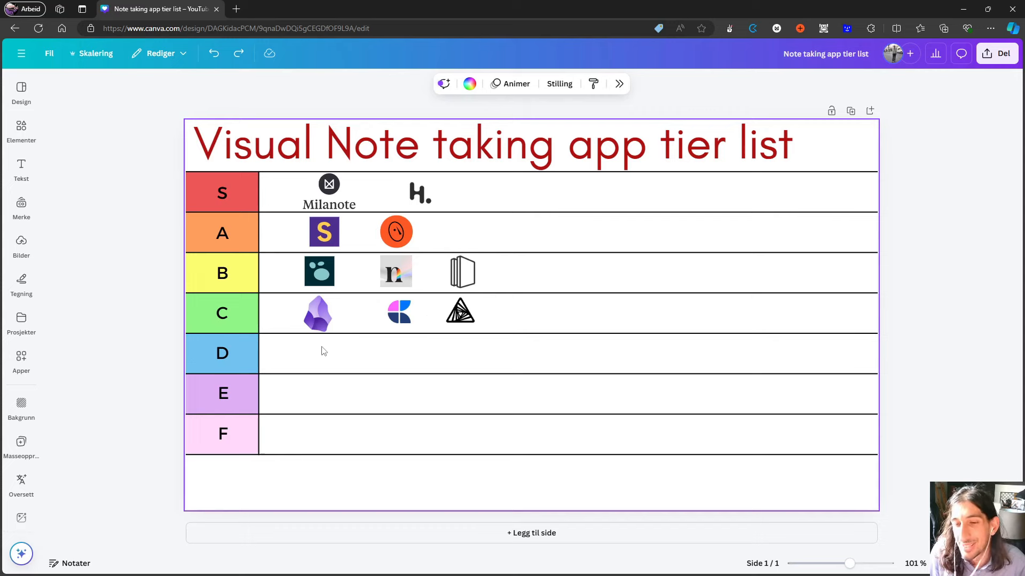